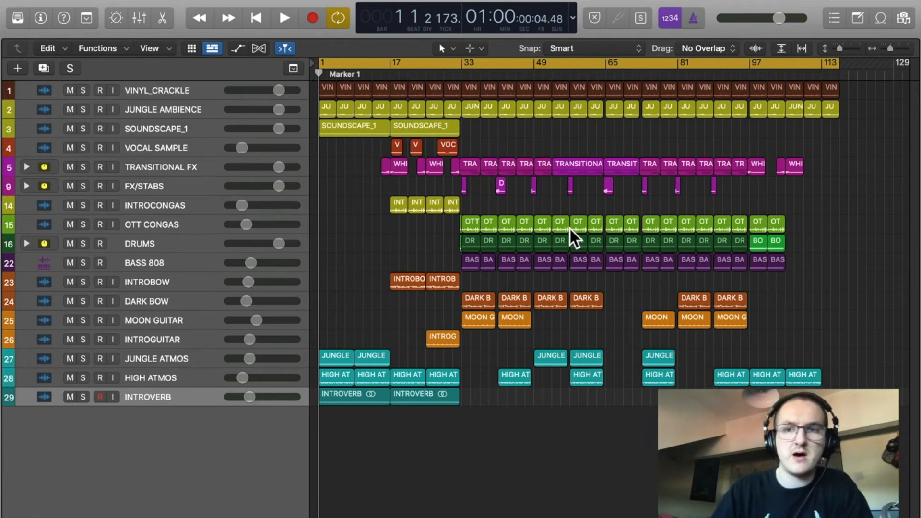
{"action": "mouse_move", "coordinate": [846, 56]}
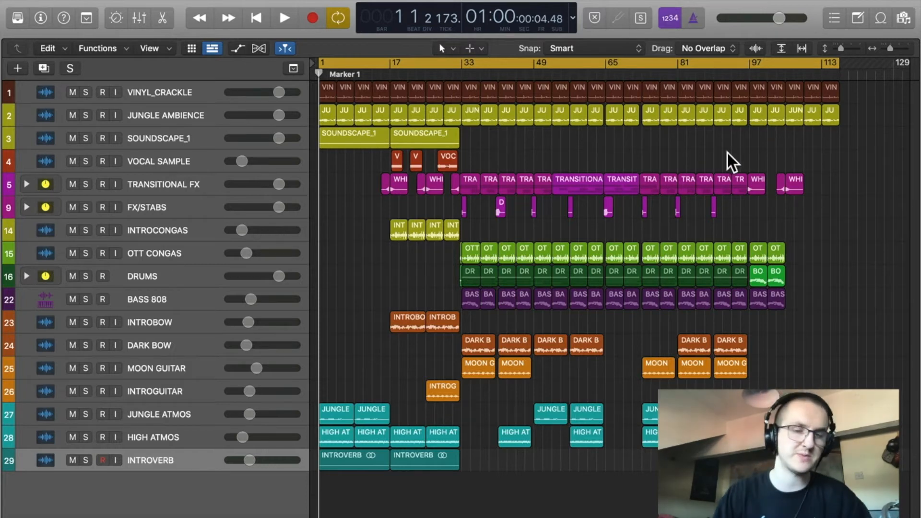
{"action": "mouse_move", "coordinate": [693, 150]}
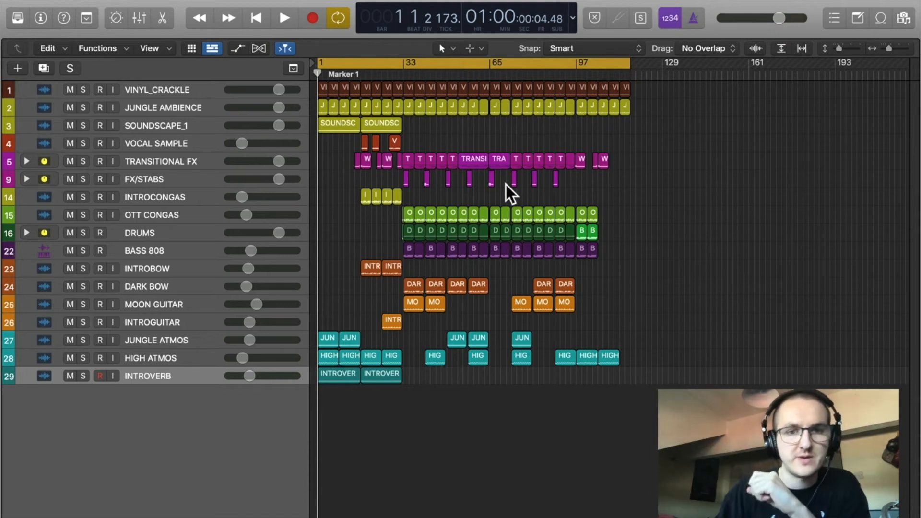
{"action": "mouse_move", "coordinate": [173, 387]}
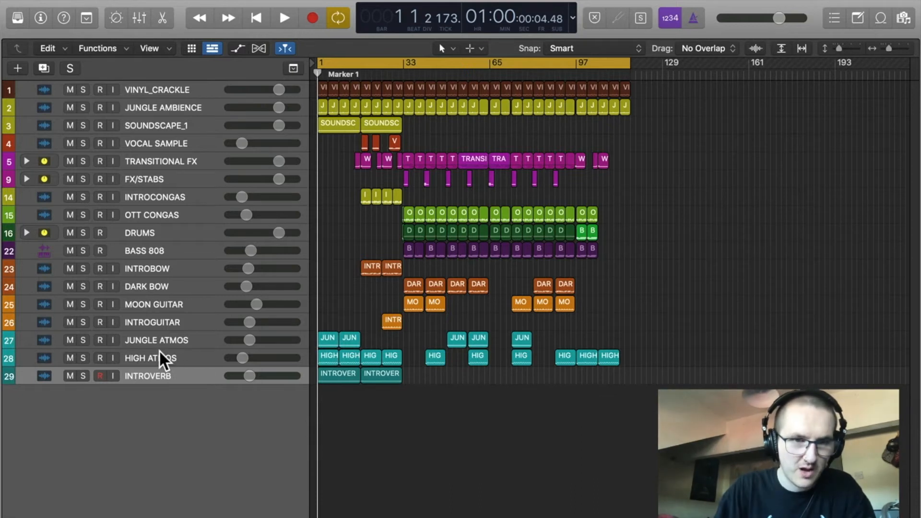
{"action": "mouse_move", "coordinate": [9, 341]}
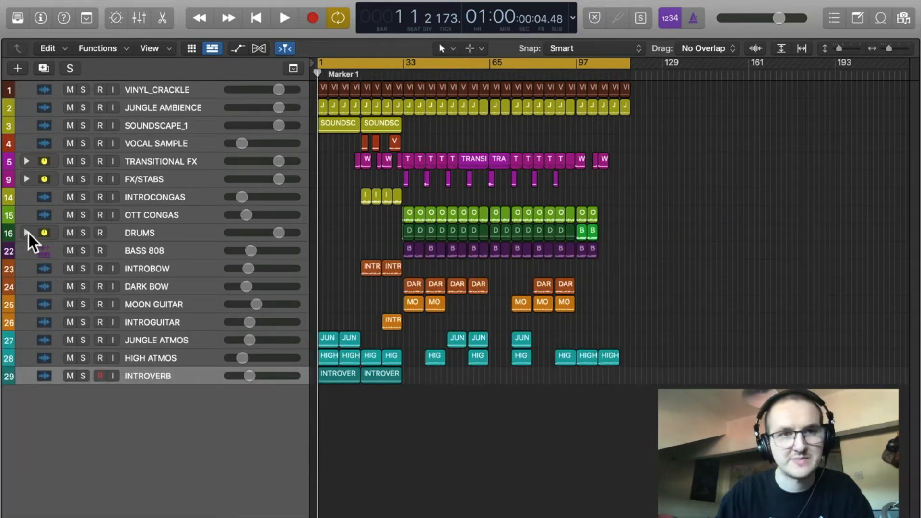
{"action": "mouse_move", "coordinate": [186, 132]}
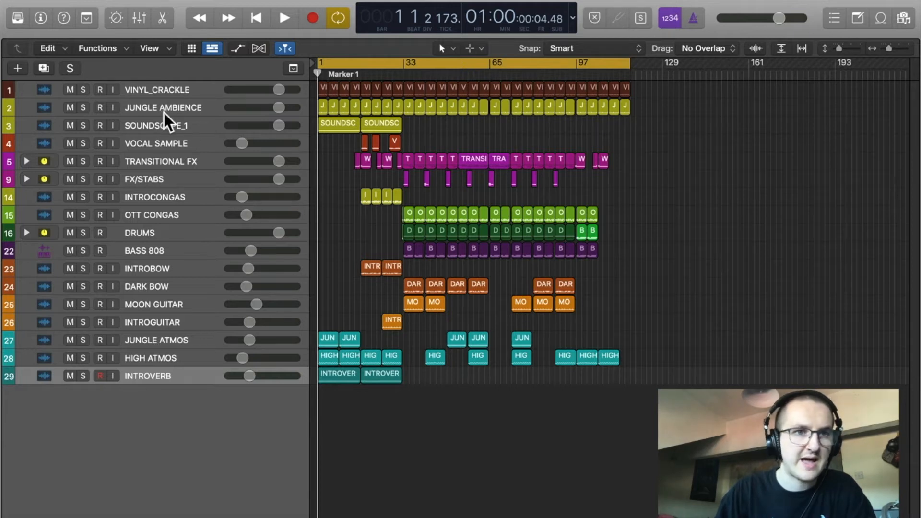
{"action": "mouse_move", "coordinate": [164, 125]}
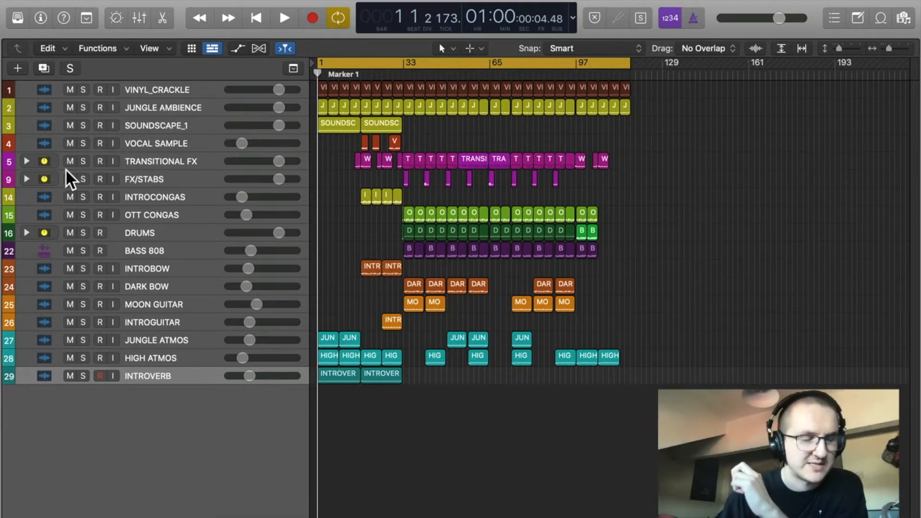
{"action": "mouse_move", "coordinate": [44, 180]}
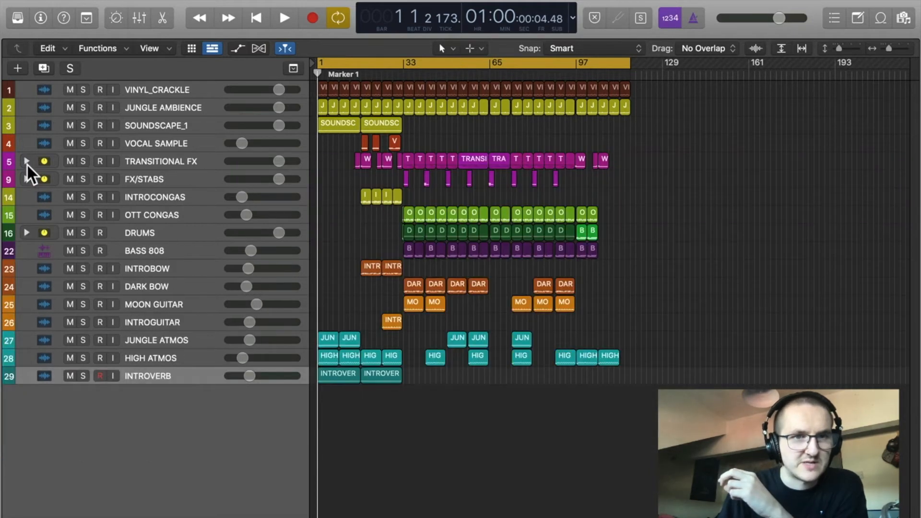
{"action": "mouse_move", "coordinate": [382, 174]}
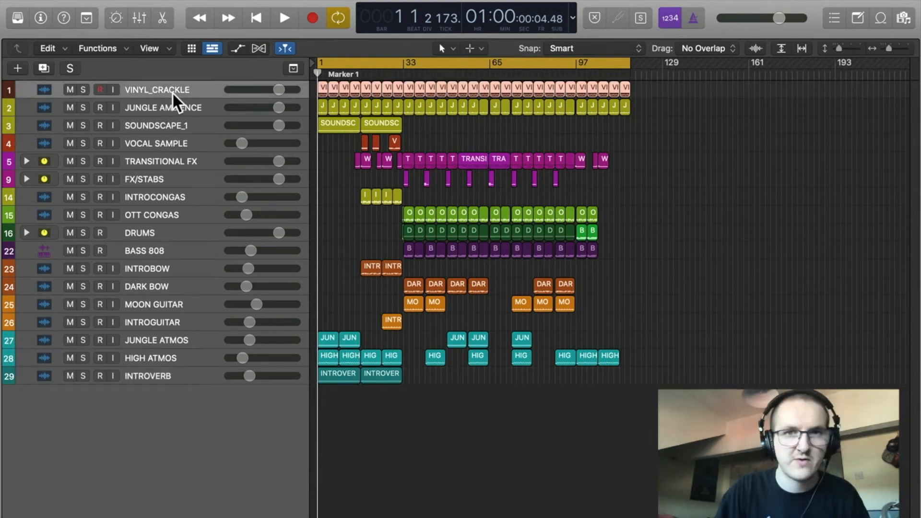
{"action": "mouse_move", "coordinate": [177, 99]}
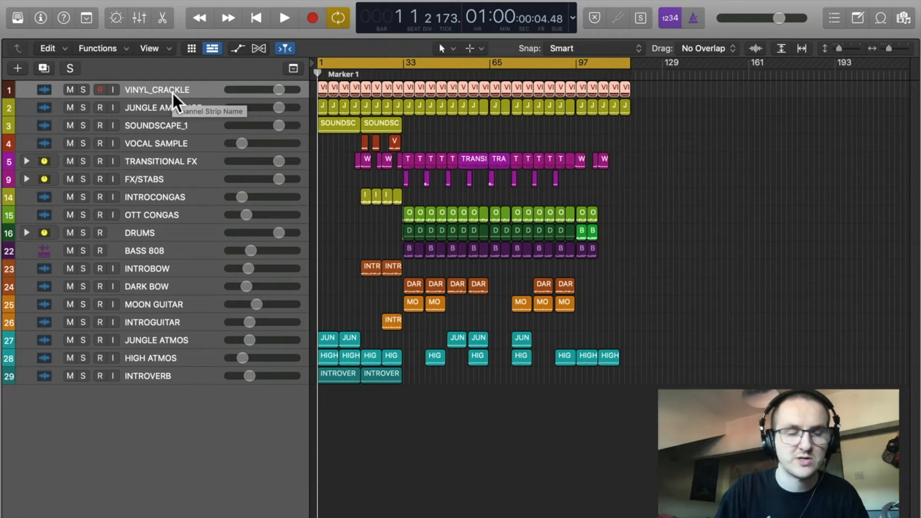
{"action": "mouse_move", "coordinate": [393, 95]}
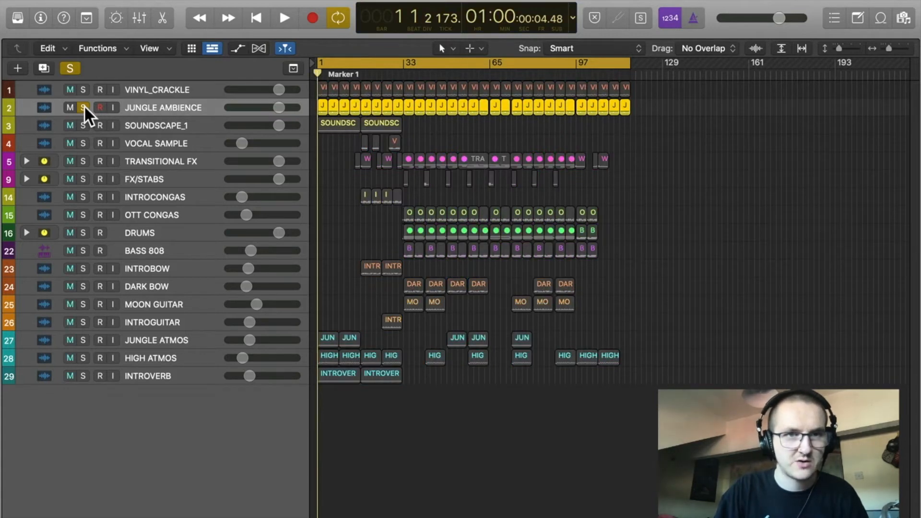
Solo the JUNGLE AMBIENCE track and audition it on its own
{"action": "left_click", "coordinate": [284, 17]}
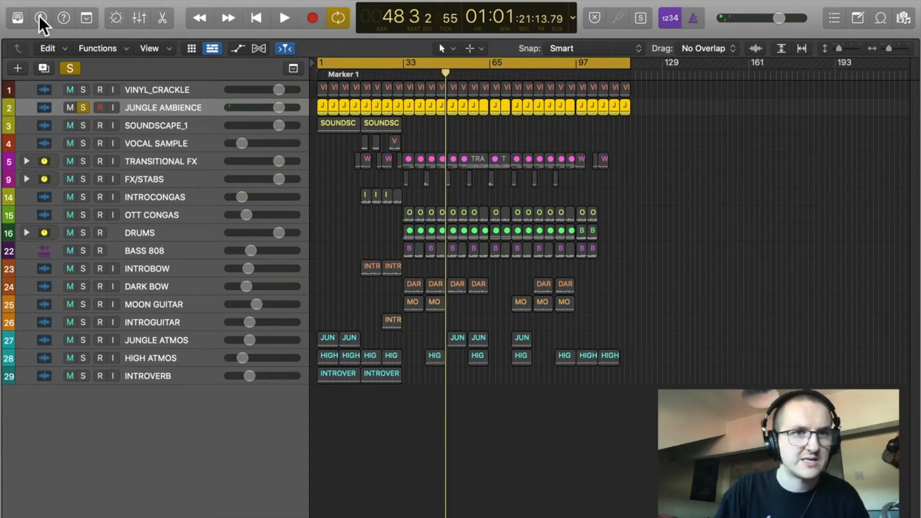
Show the Inspector, audition SOUNDSCAPE_1 solo, unsolo it and select the track
{"action": "left_click", "coordinate": [40, 17]}
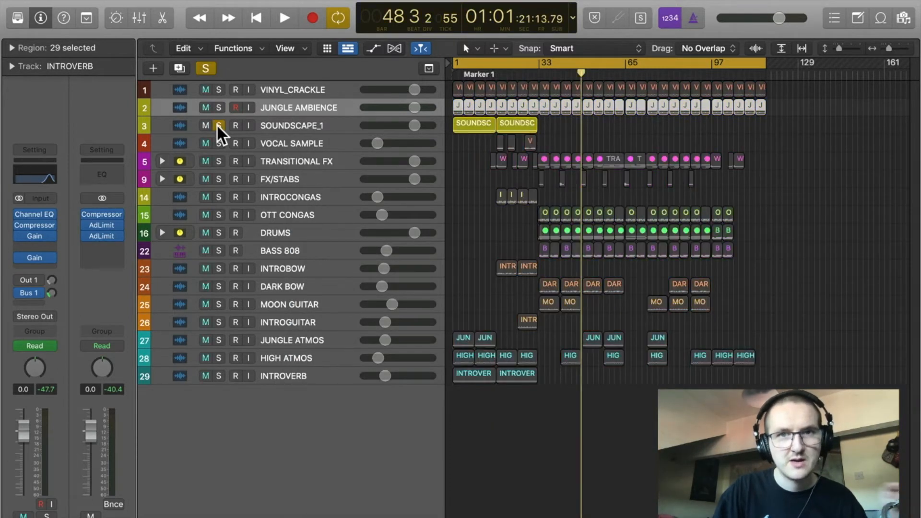
{"action": "left_click", "coordinate": [284, 17]}
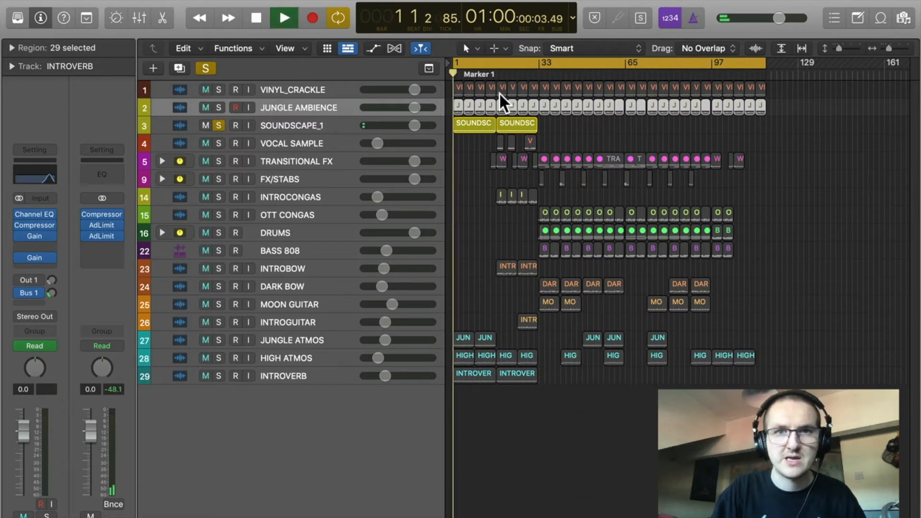
{"action": "left_click", "coordinate": [283, 18]}
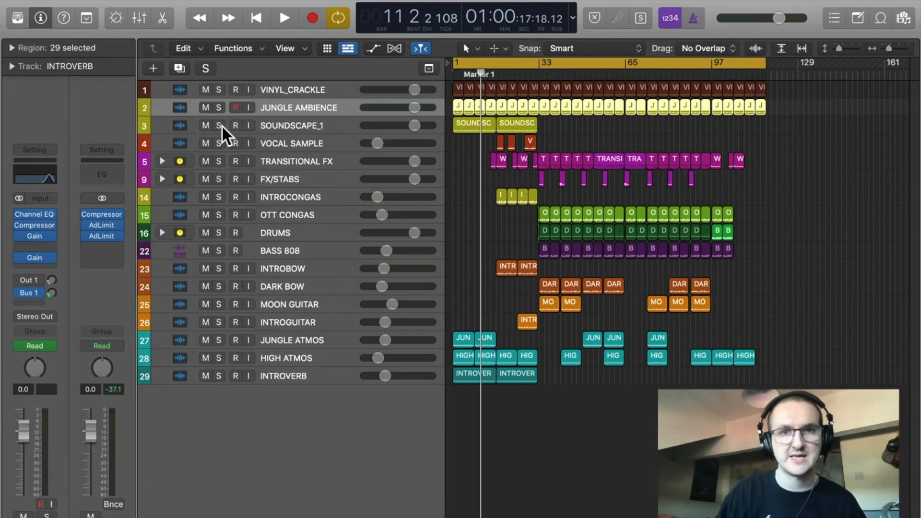
{"action": "mouse_move", "coordinate": [318, 131]}
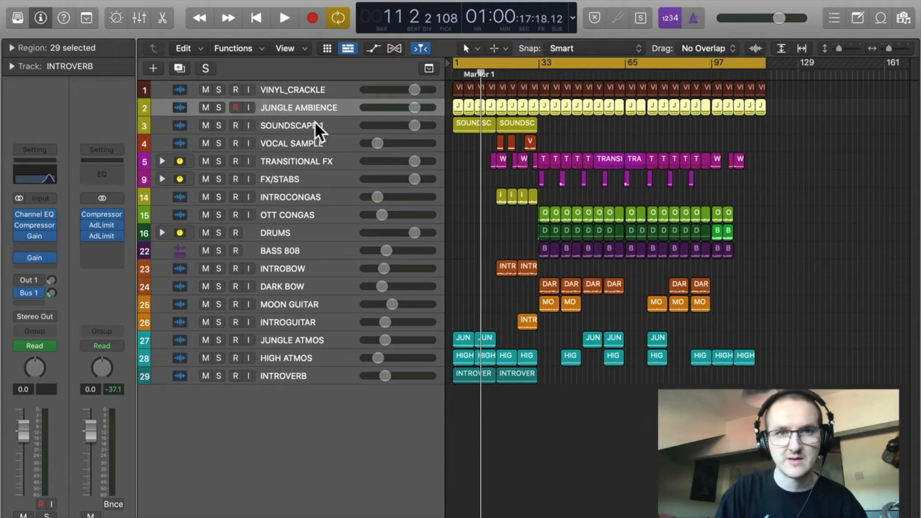
{"action": "left_click", "coordinate": [292, 124]}
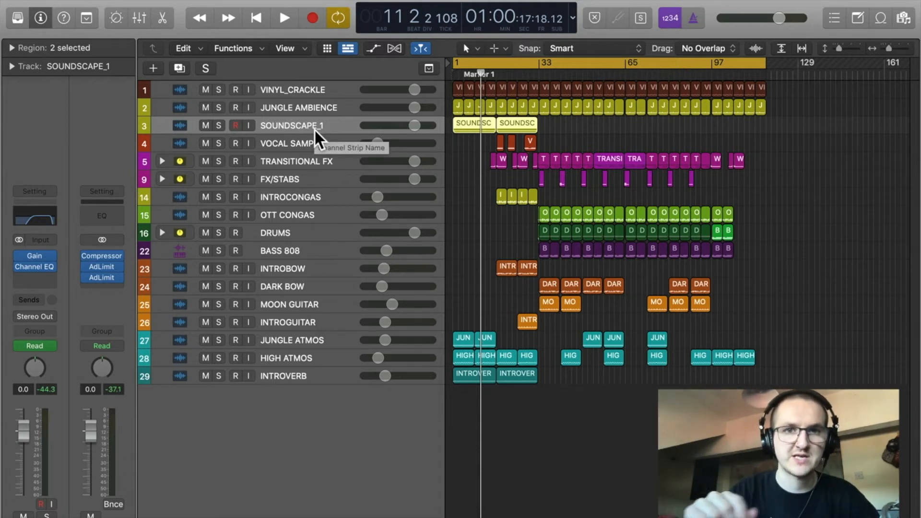
{"action": "mouse_move", "coordinate": [414, 65]}
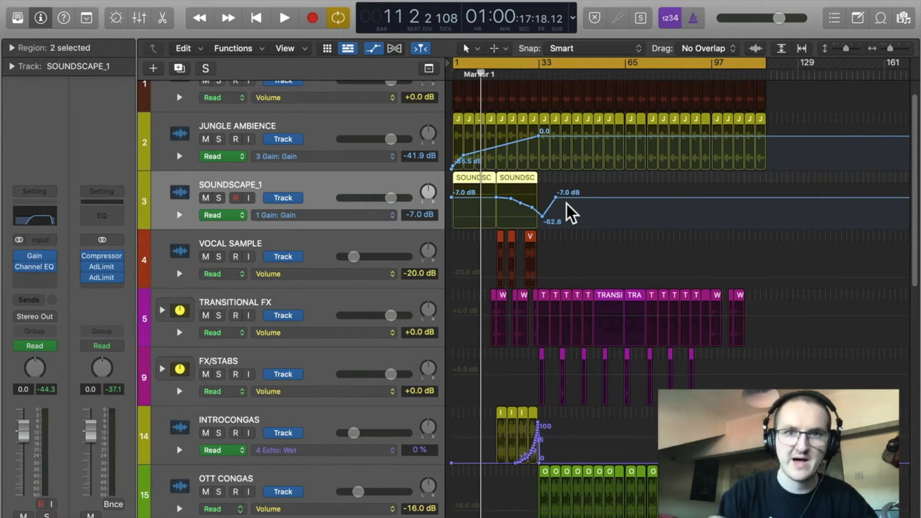
{"action": "mouse_move", "coordinate": [834, 138]}
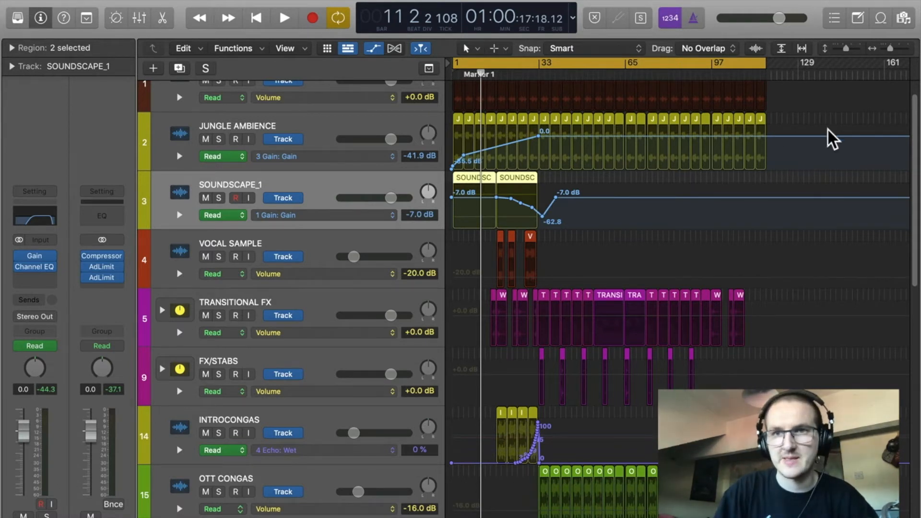
{"action": "mouse_move", "coordinate": [399, 138]}
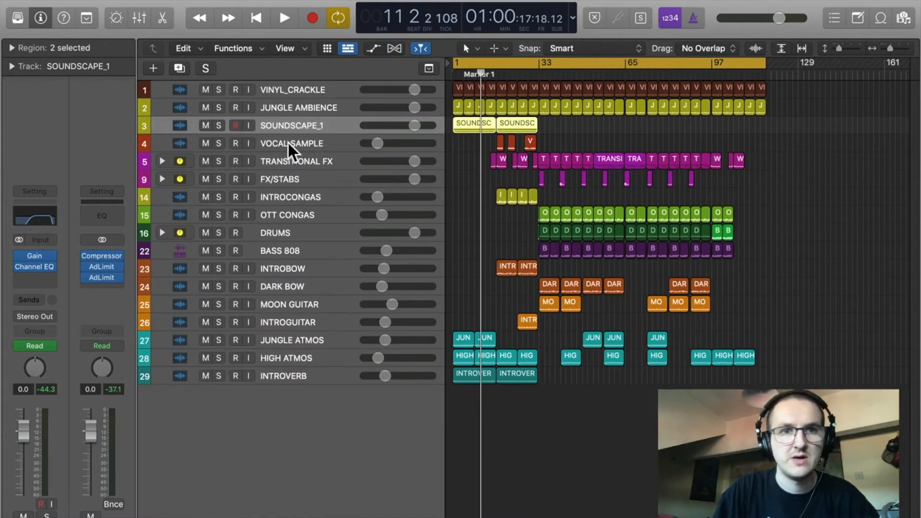
Audition VOCAL SAMPLE in solo, unsolo it, then select the TRANSITIONAL FX track
{"action": "left_click", "coordinate": [292, 143]}
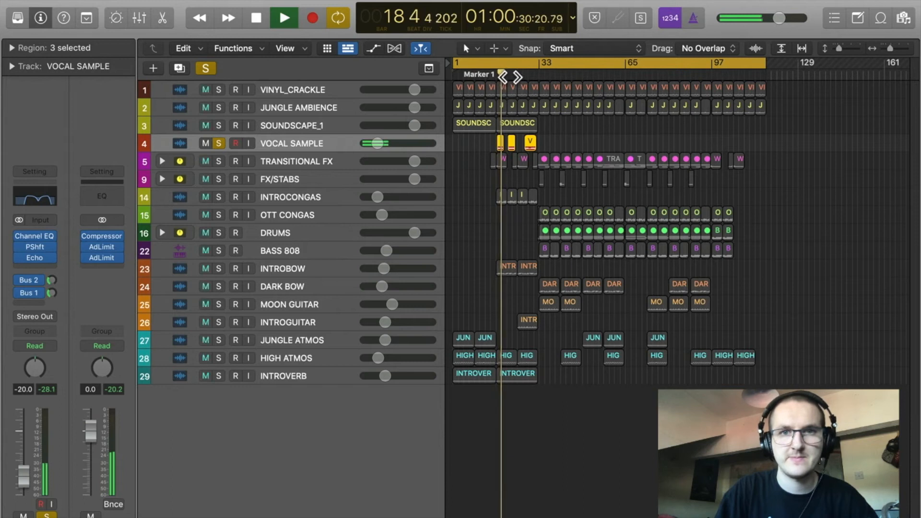
{"action": "left_click", "coordinate": [284, 17]}
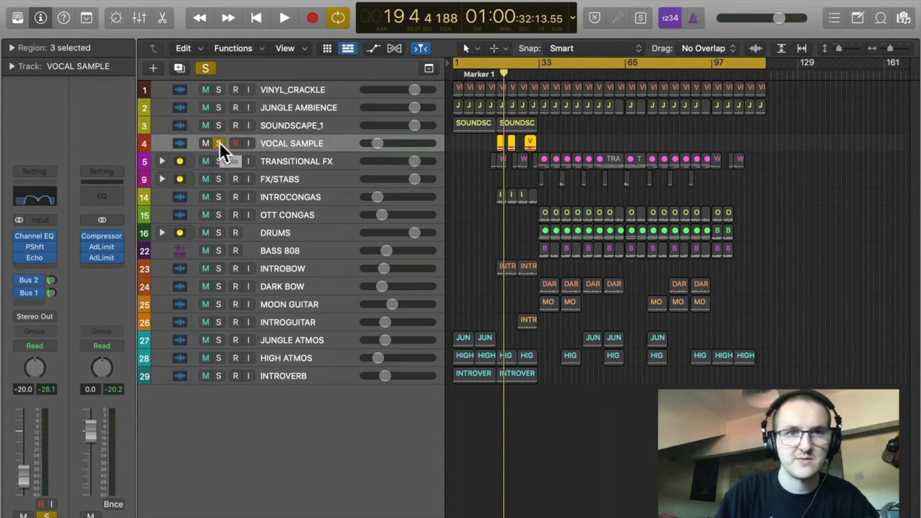
{"action": "left_click", "coordinate": [218, 143]}
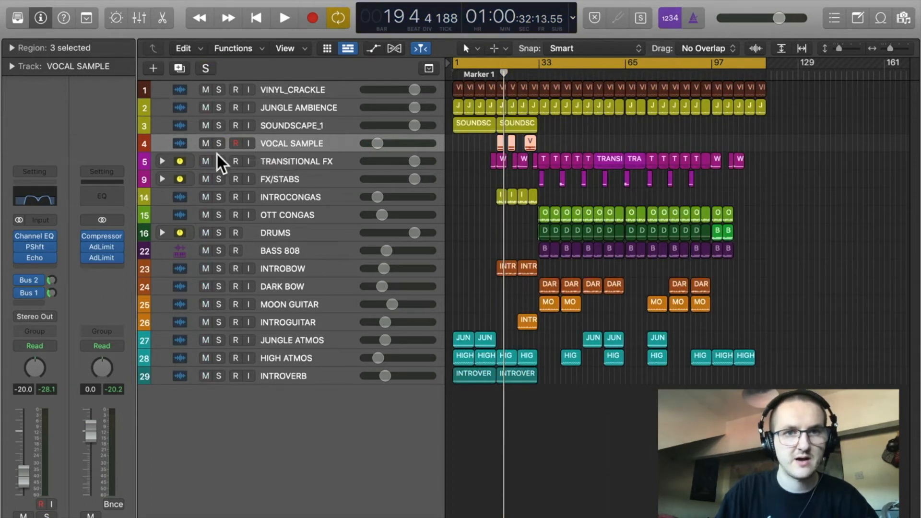
{"action": "left_click", "coordinate": [296, 161]}
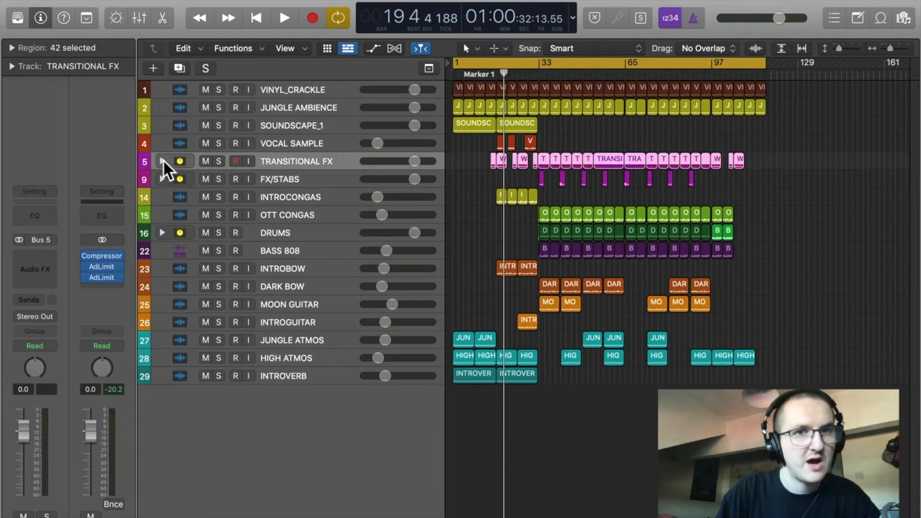
Reveal TRANSITIONAL FX contents, audition the RISER track, then collapse the folder
{"action": "left_click", "coordinate": [162, 161]}
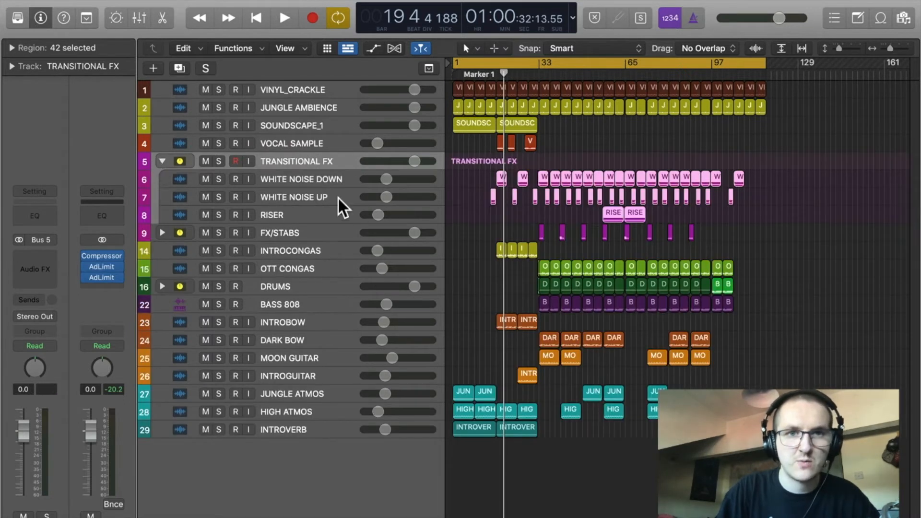
{"action": "left_click", "coordinate": [302, 179]}
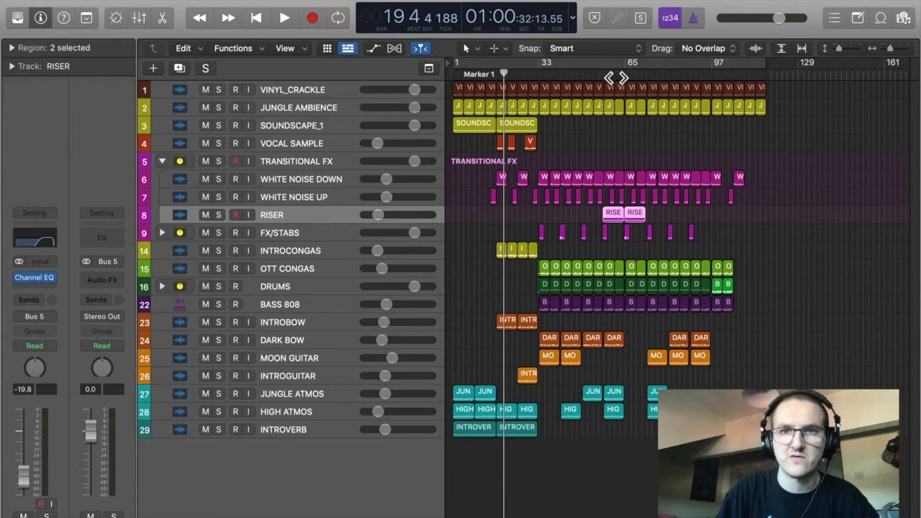
{"action": "left_click", "coordinate": [284, 17]}
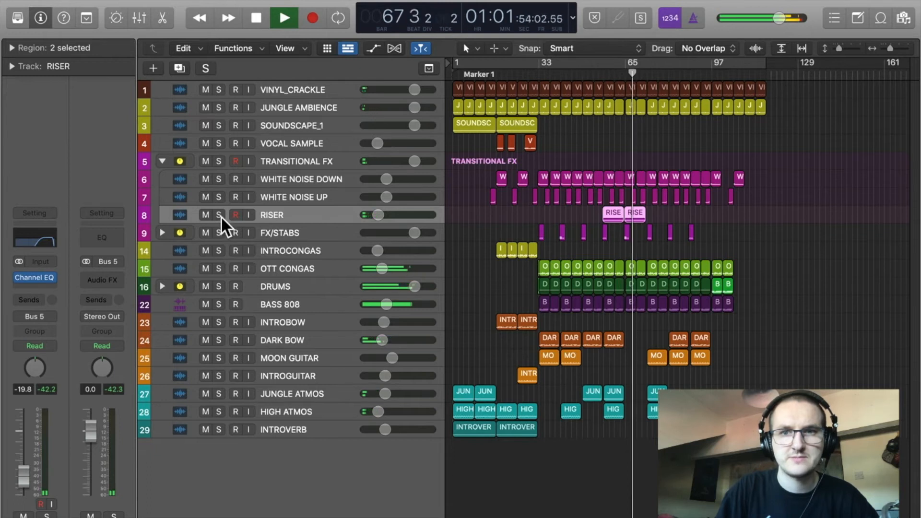
{"action": "left_click", "coordinate": [218, 215]}
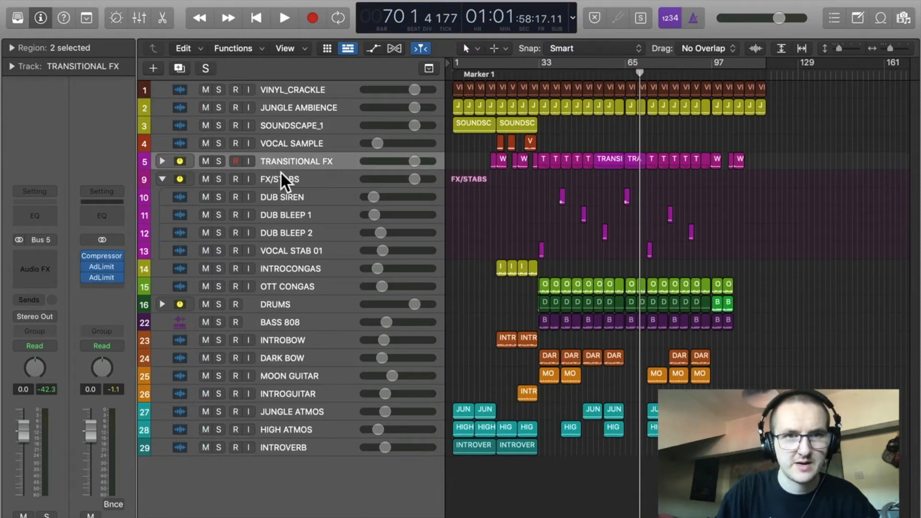
Inspect the DUB SIREN, DUB BLEEP 2 and OTT CONGAS channel strips in turn
{"action": "left_click", "coordinate": [282, 197]}
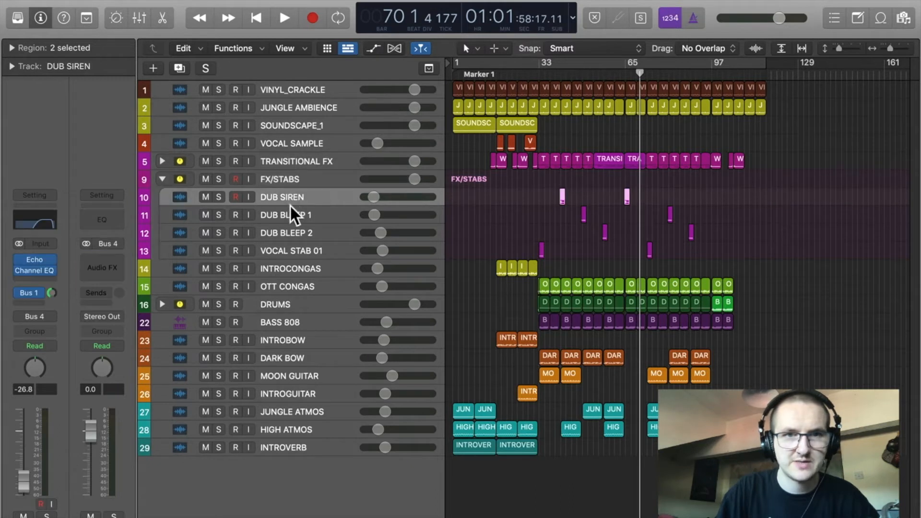
{"action": "left_click", "coordinate": [286, 232]}
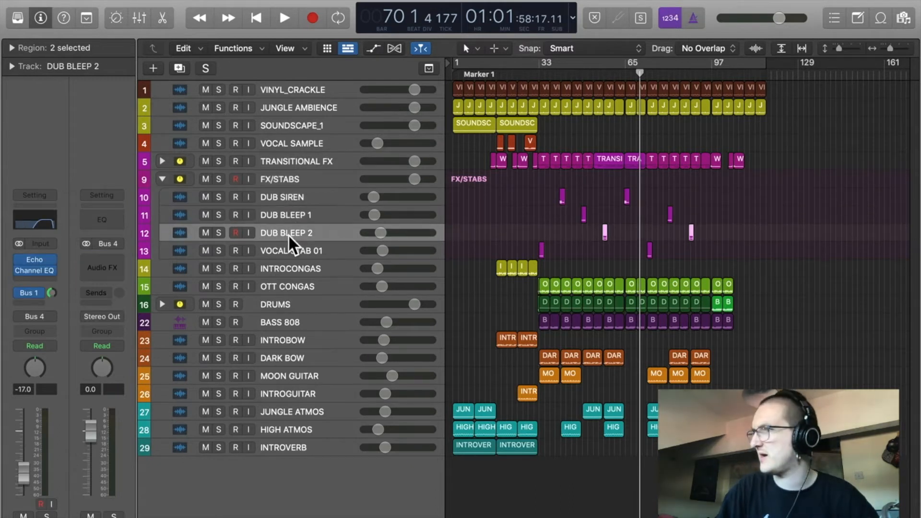
{"action": "mouse_move", "coordinate": [316, 244]}
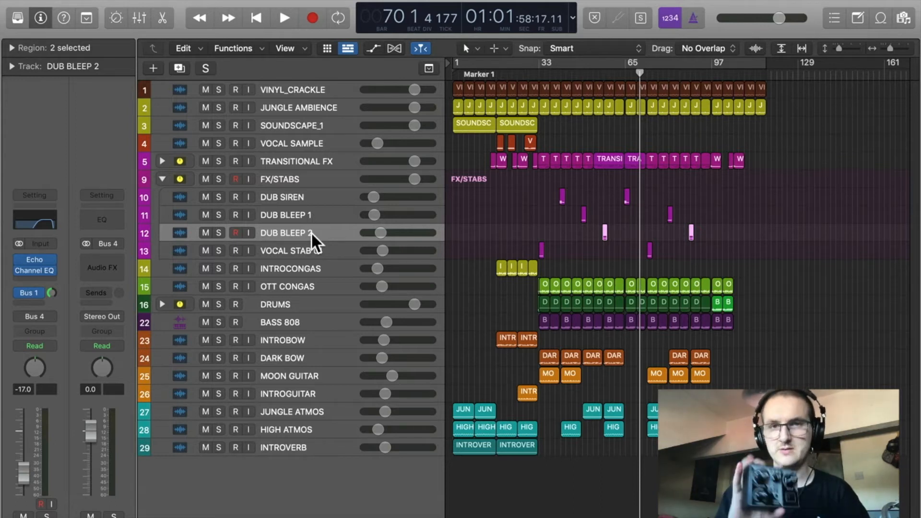
{"action": "left_click", "coordinate": [288, 268]}
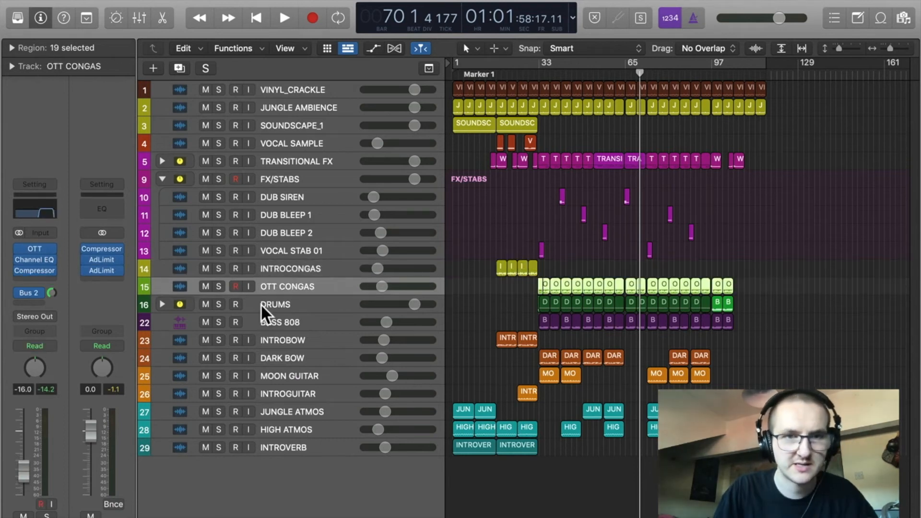
Expand the DRUMS folder, audition BONGOS/CONGAS solo, then select OTT CONGAS
{"action": "left_click", "coordinate": [162, 304]}
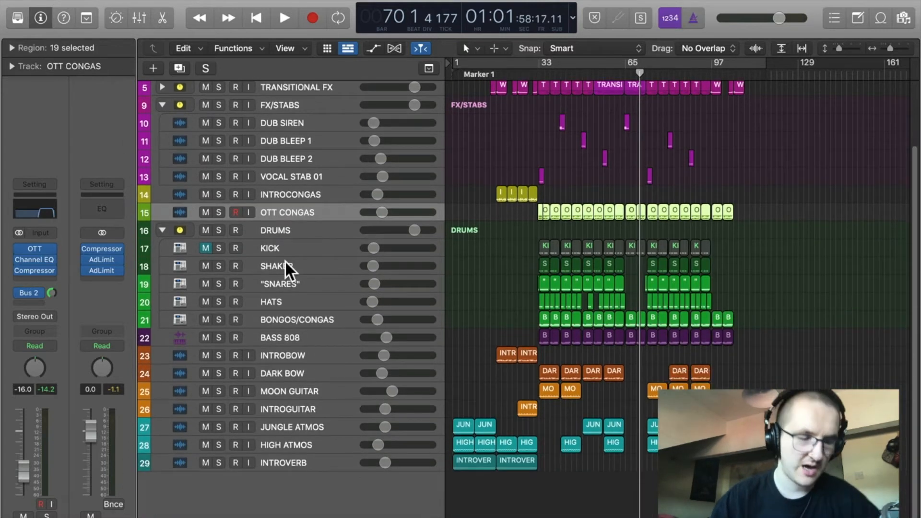
{"action": "mouse_move", "coordinate": [282, 271]}
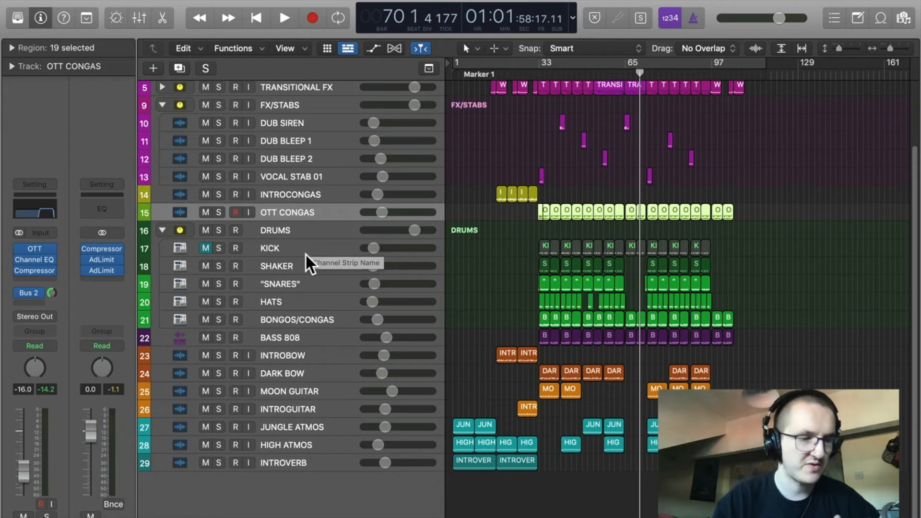
{"action": "mouse_move", "coordinate": [288, 250]}
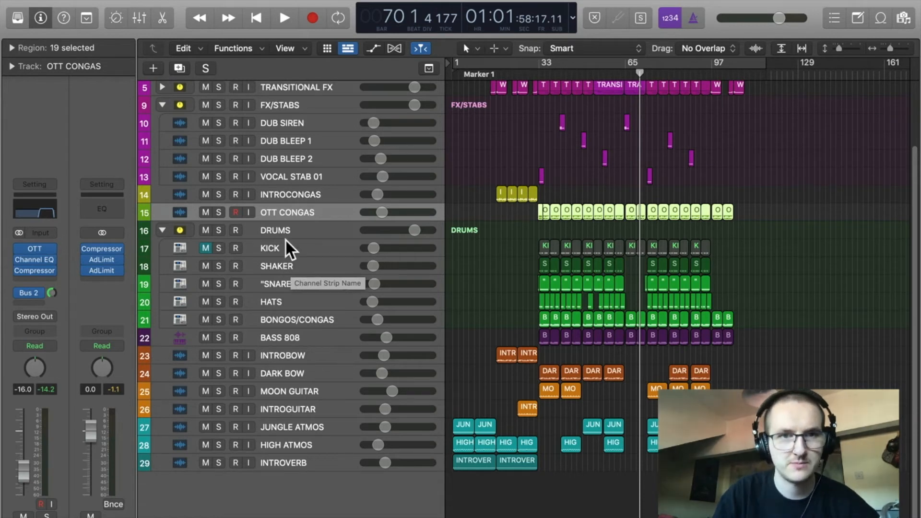
{"action": "left_click", "coordinate": [296, 319]}
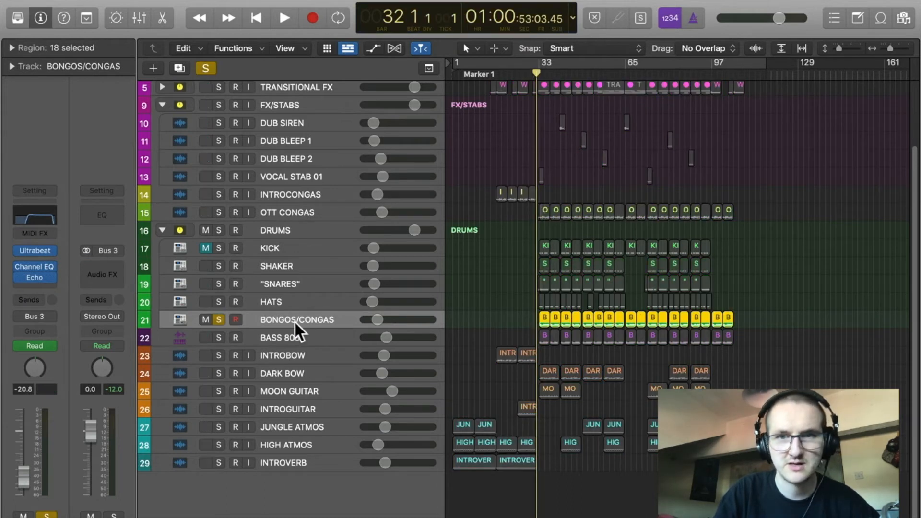
{"action": "left_click", "coordinate": [284, 17]}
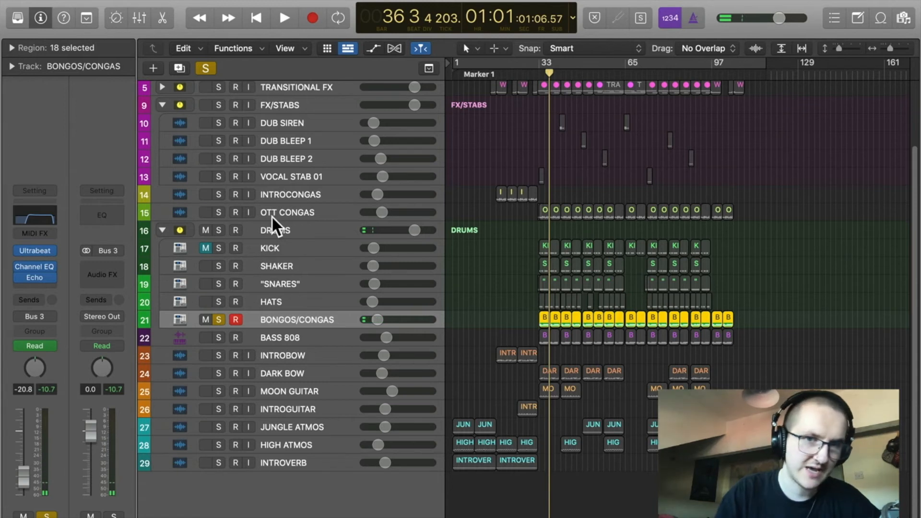
{"action": "left_click", "coordinate": [288, 212]}
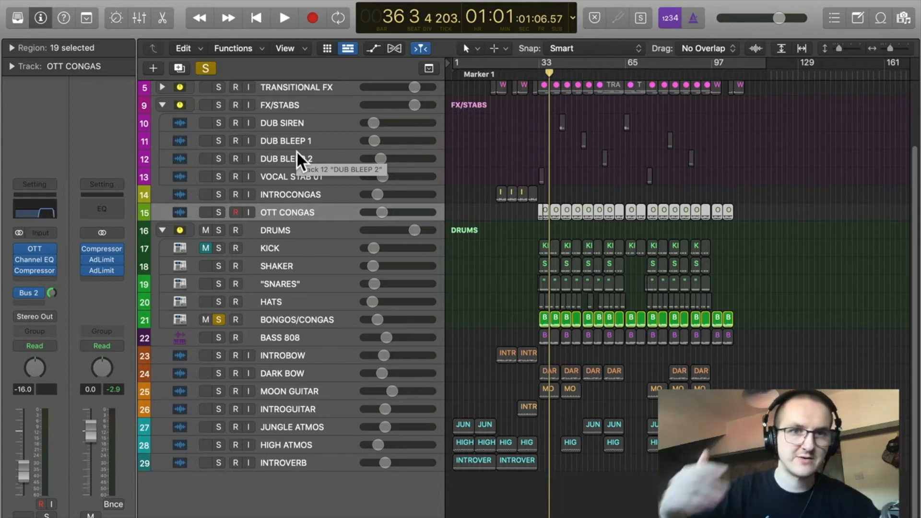
{"action": "left_click", "coordinate": [284, 17]}
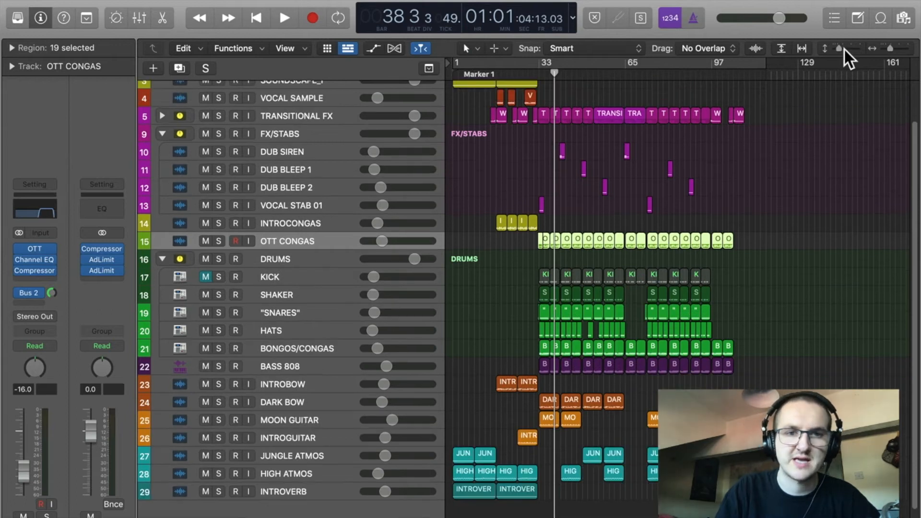
Solo SNARES, HATS, SHAKER and BONGOS/CONGAS together, play, and select a bongo region
{"action": "left_click", "coordinate": [279, 313]}
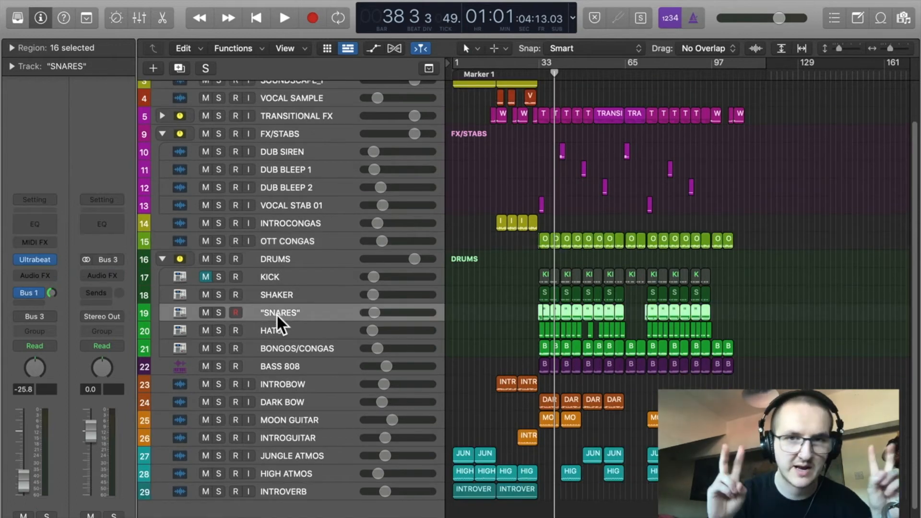
{"action": "mouse_move", "coordinate": [540, 147]}
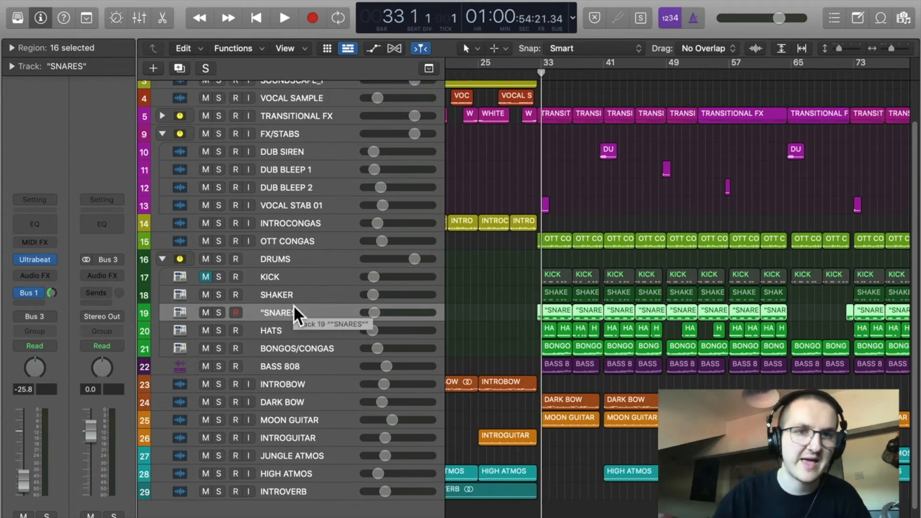
{"action": "left_click", "coordinate": [218, 312]}
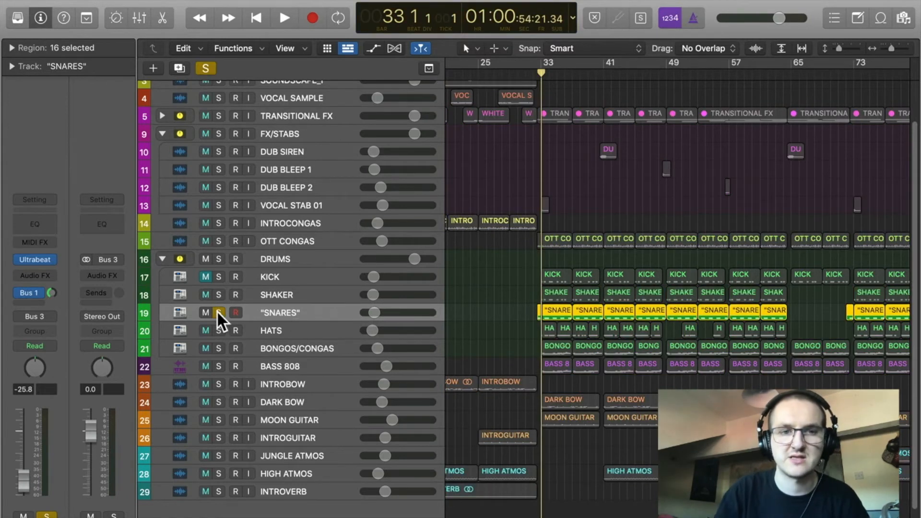
{"action": "left_click", "coordinate": [284, 18]}
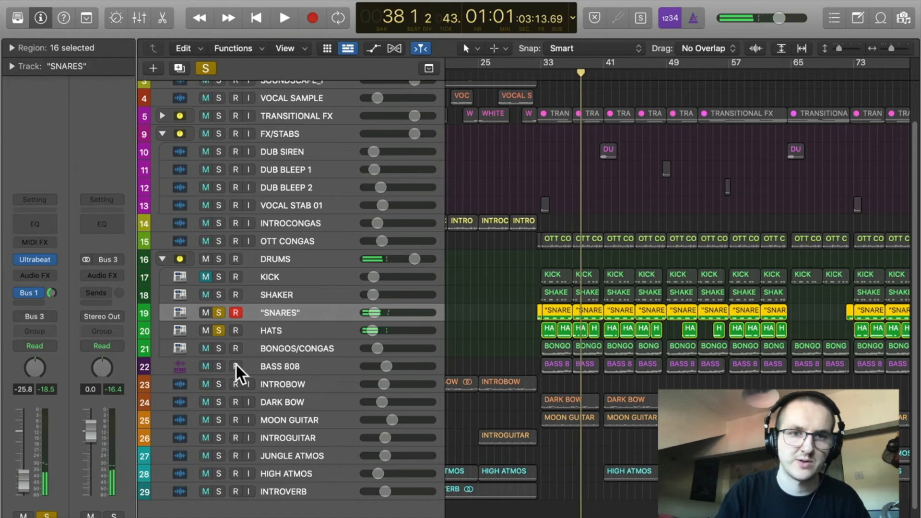
{"action": "left_click", "coordinate": [205, 295]}
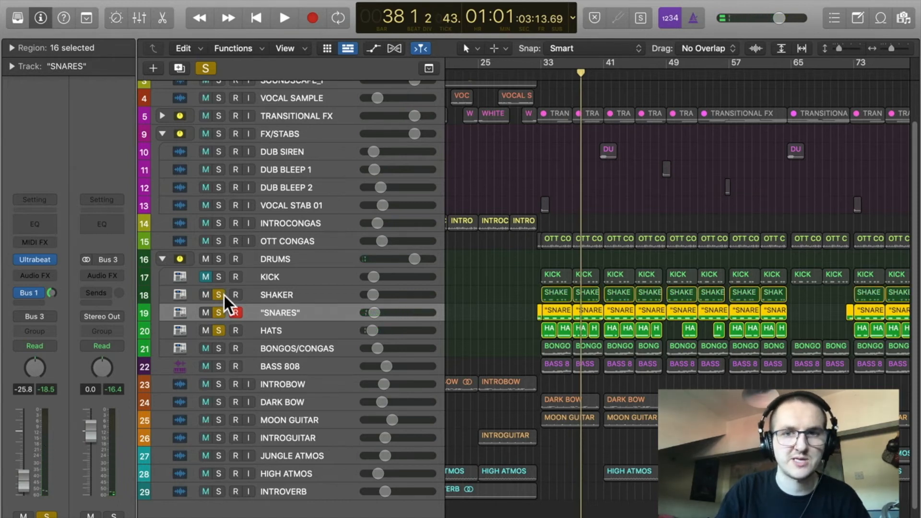
{"action": "left_click", "coordinate": [284, 17]}
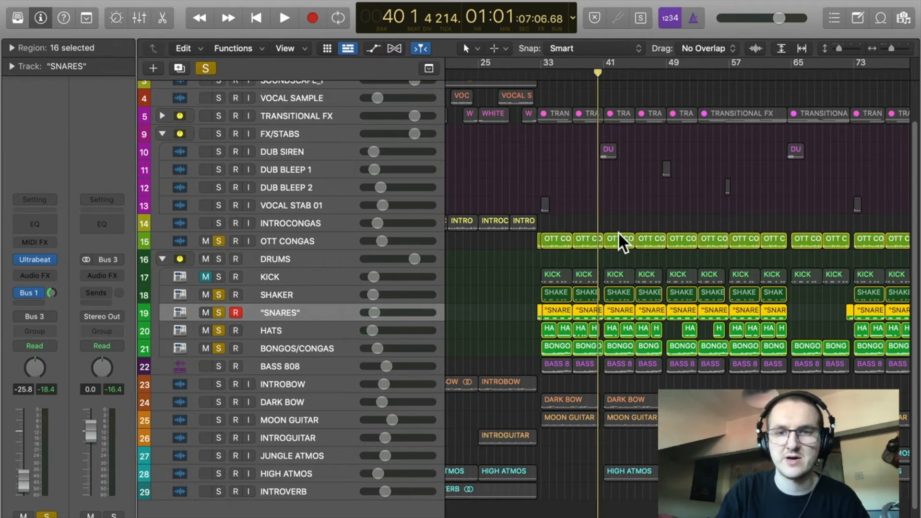
{"action": "left_click", "coordinate": [284, 17]}
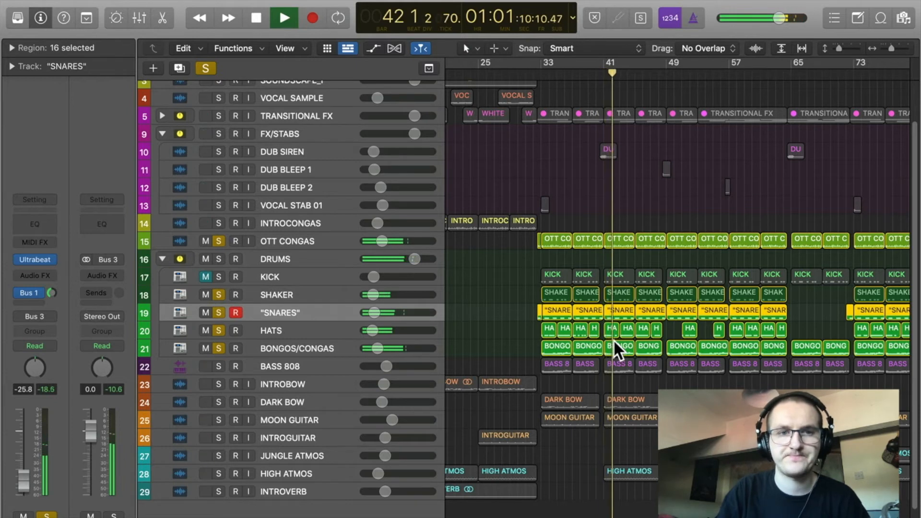
{"action": "left_click", "coordinate": [284, 18]}
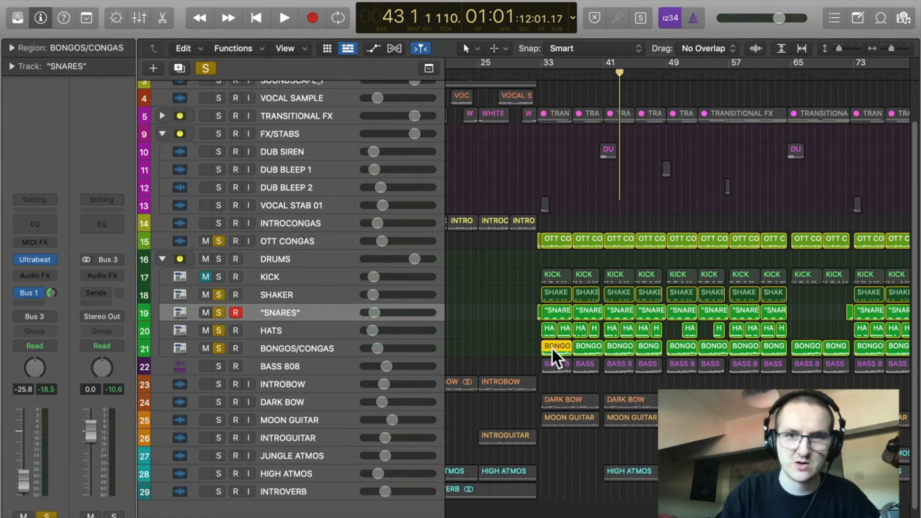
{"action": "double_click", "coordinate": [556, 347]}
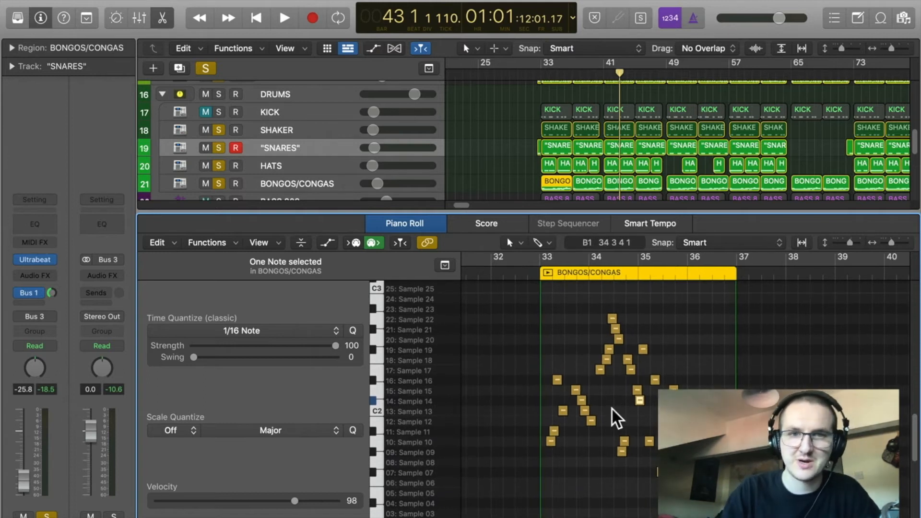
{"action": "mouse_move", "coordinate": [561, 296]}
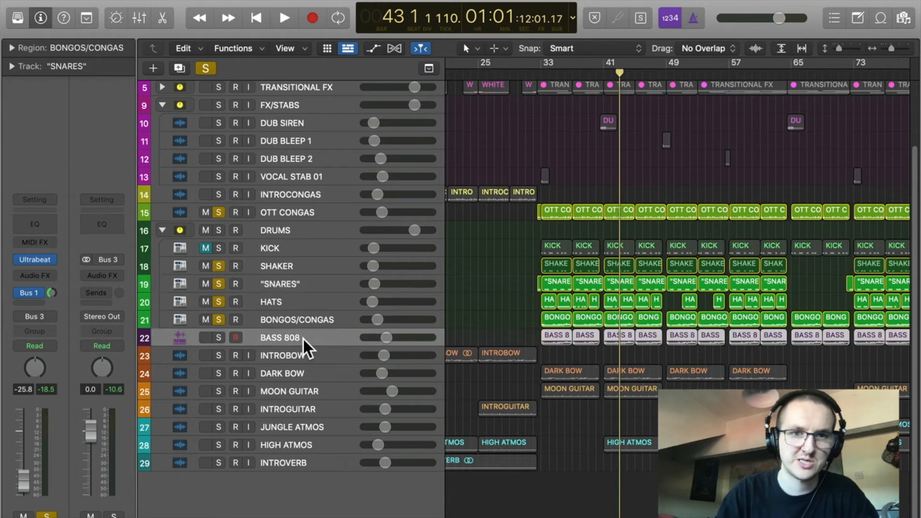
Select BASS 808, view its Piano Roll notes, then clear all solos
{"action": "left_click", "coordinate": [279, 336]}
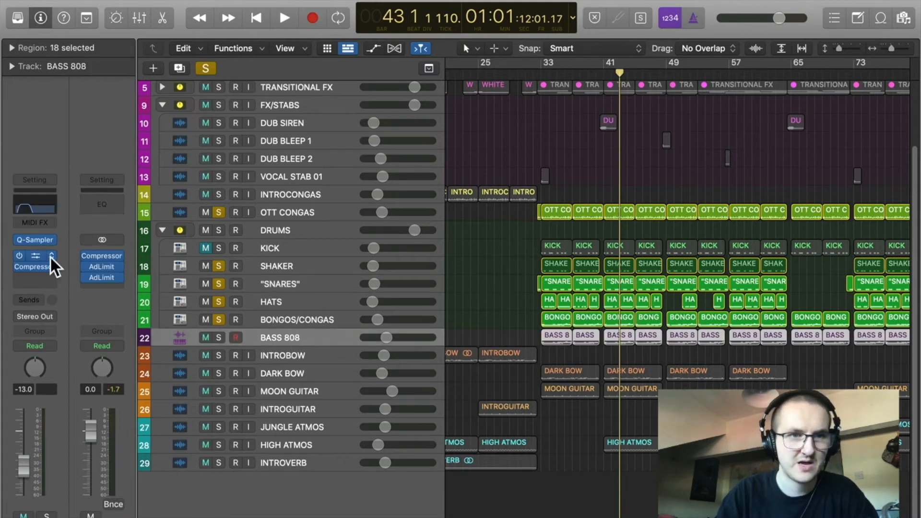
{"action": "left_click", "coordinate": [34, 240]}
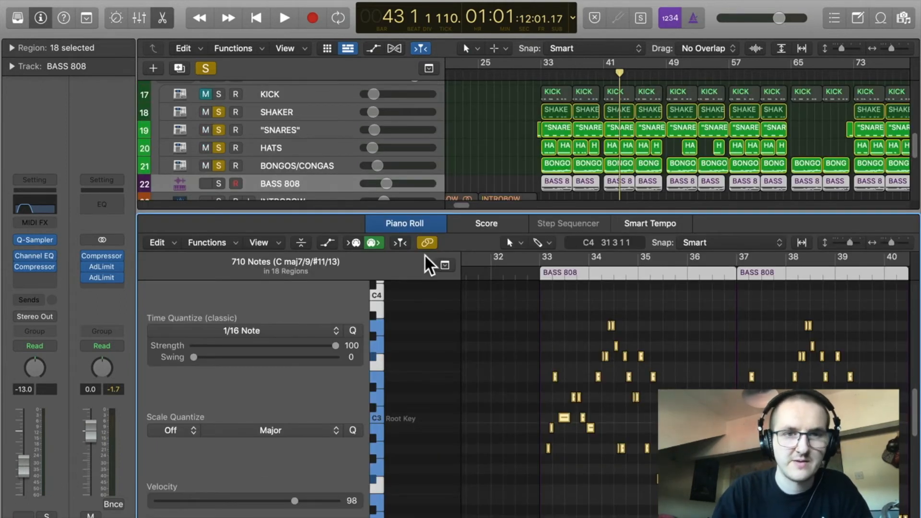
{"action": "left_click", "coordinate": [284, 17]}
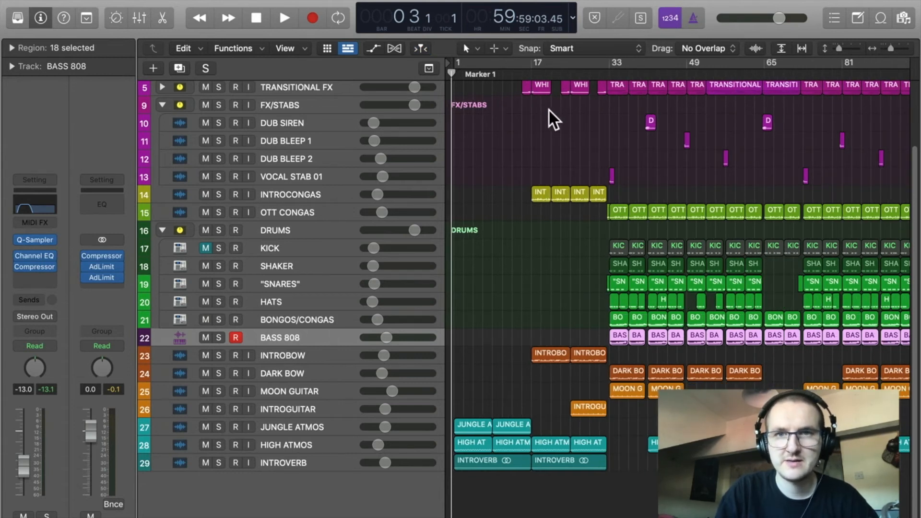
{"action": "left_click", "coordinate": [290, 195]}
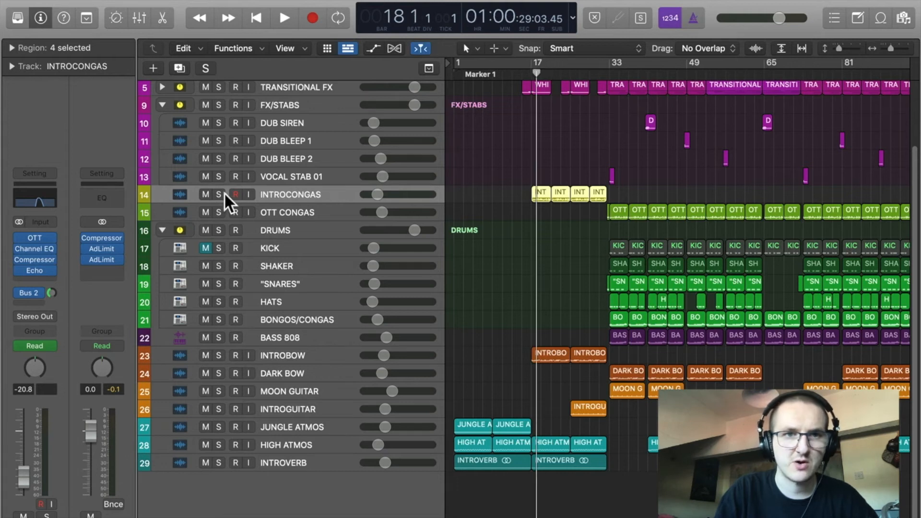
{"action": "left_click", "coordinate": [219, 195]}
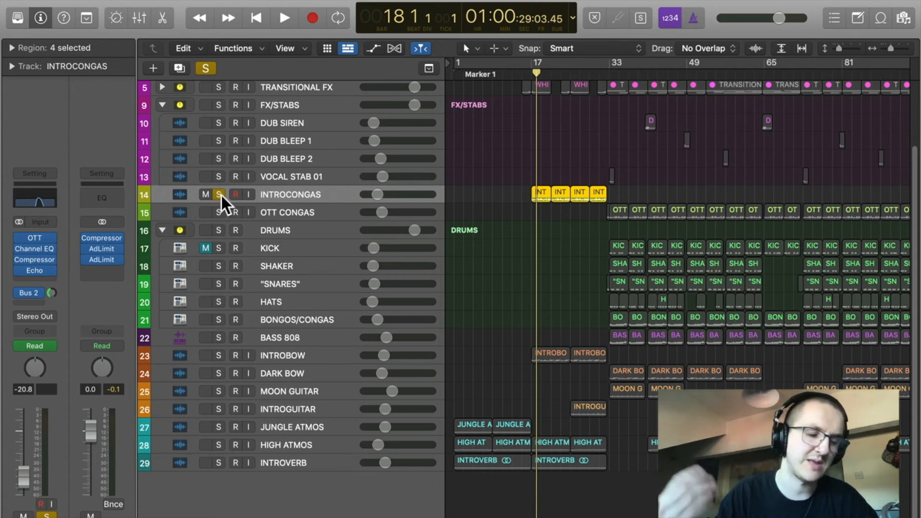
{"action": "left_click", "coordinate": [284, 18]}
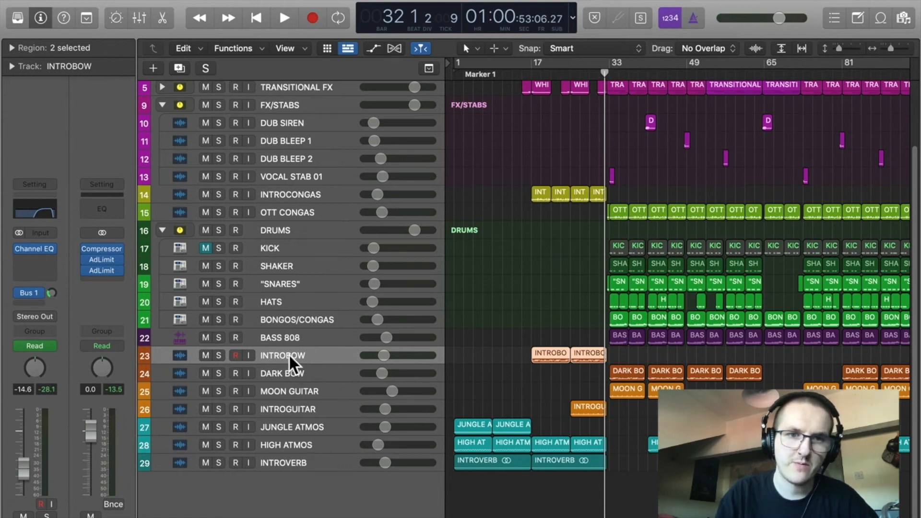
{"action": "mouse_move", "coordinate": [530, 189]}
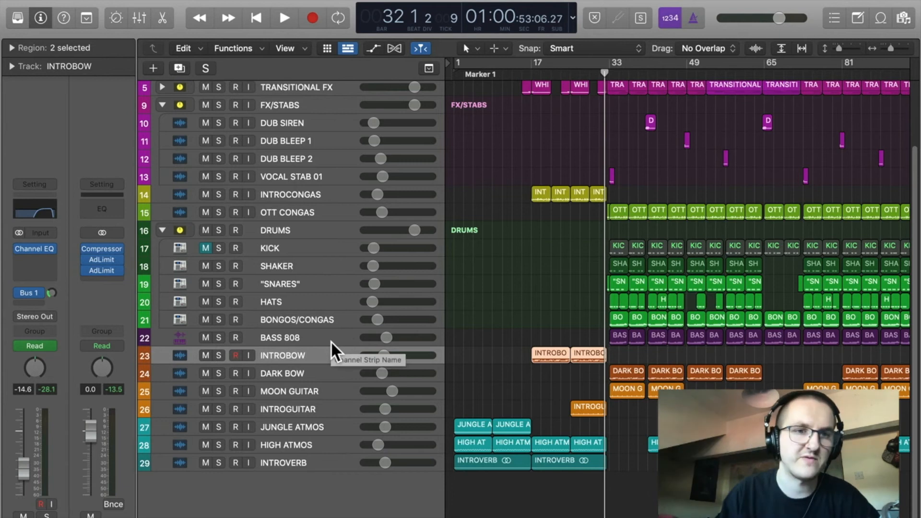
Solo DARK BOW and MOON GUITAR together, then begin adding a new track
{"action": "left_click", "coordinate": [282, 373]}
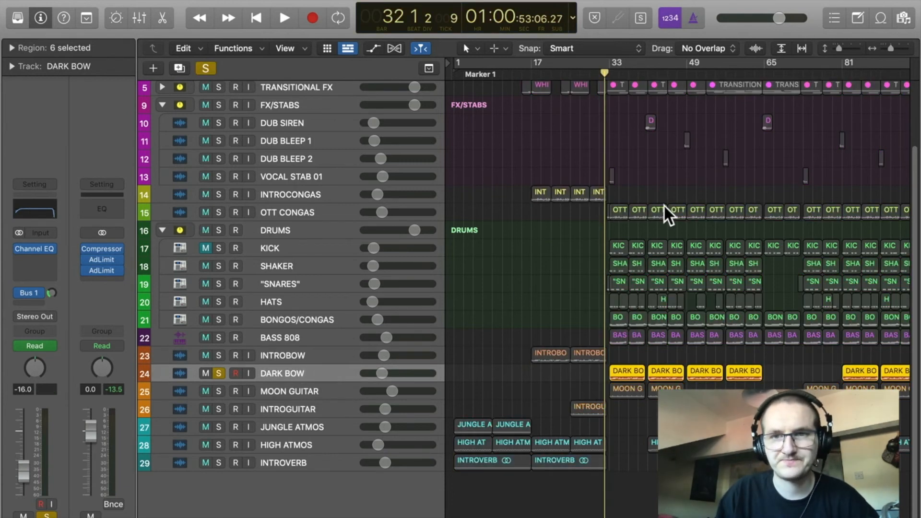
{"action": "left_click", "coordinate": [284, 18]}
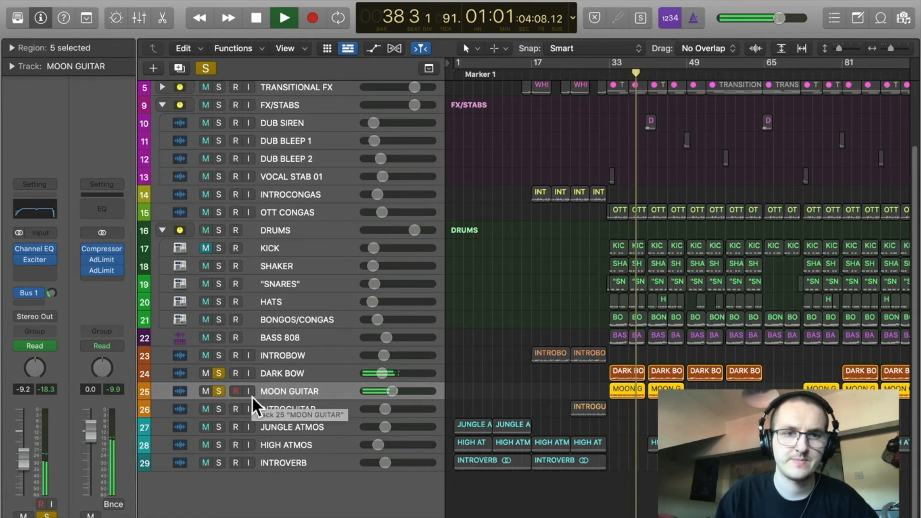
{"action": "left_click", "coordinate": [284, 17]}
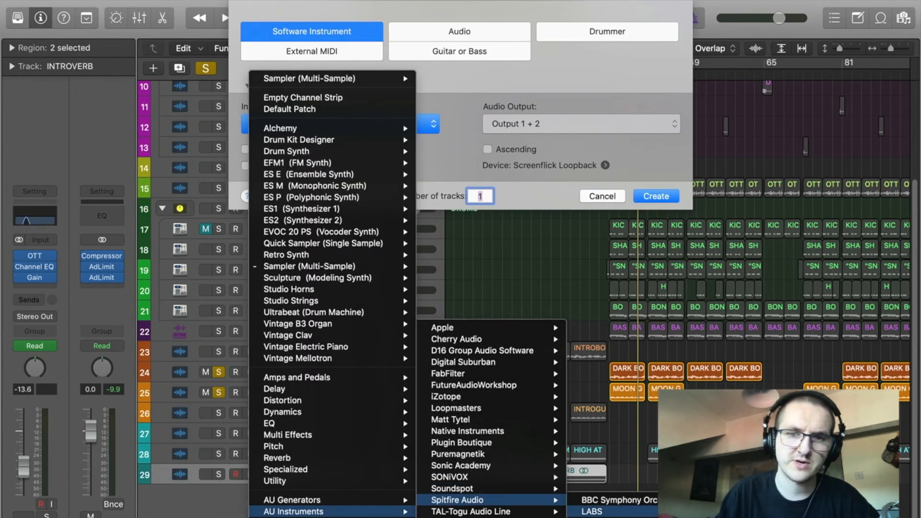
Create the LABS instrument track and browse its strings and guitar presets
{"action": "left_click", "coordinate": [592, 510]}
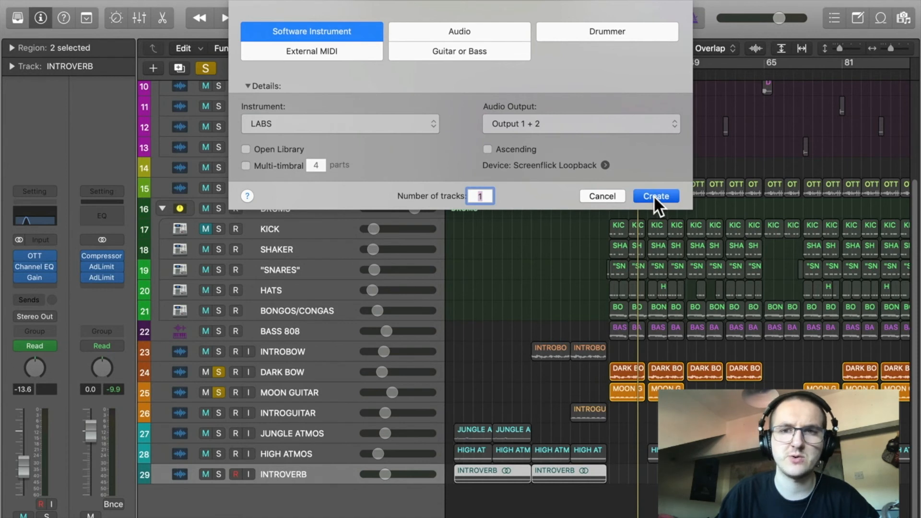
{"action": "left_click", "coordinate": [655, 196]}
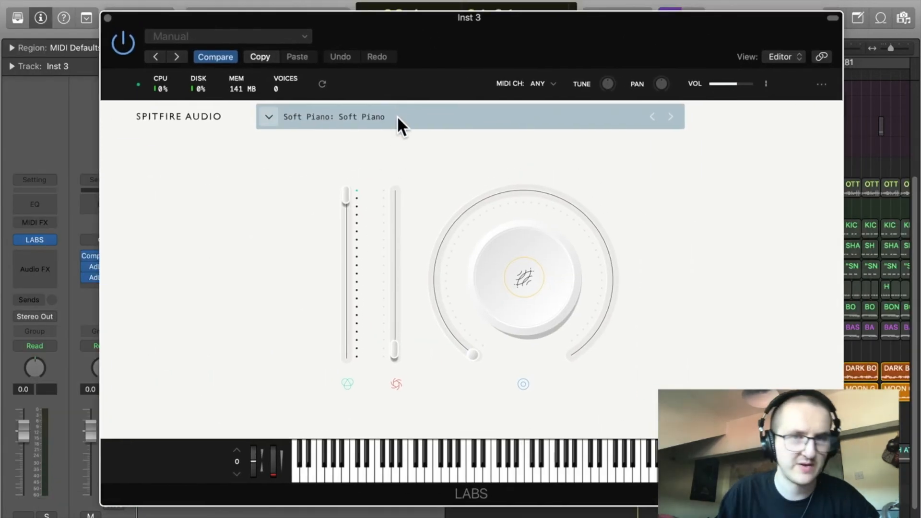
{"action": "left_click", "coordinate": [333, 116]}
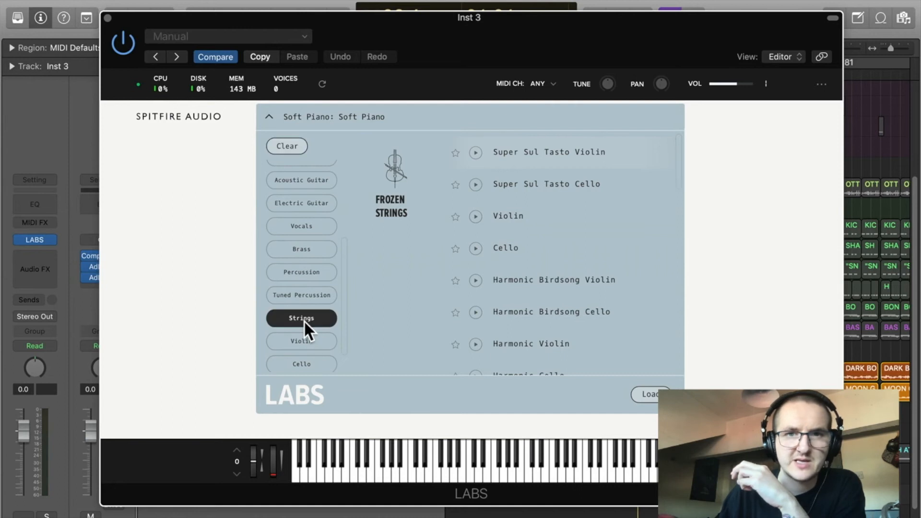
{"action": "scroll", "scroll_direction": "down", "scroll_amount": 3}
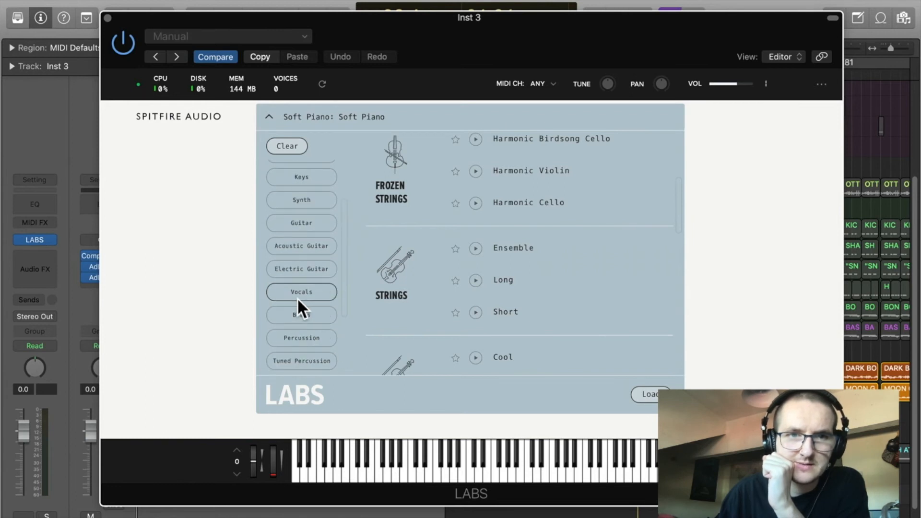
{"action": "left_click", "coordinate": [302, 244]}
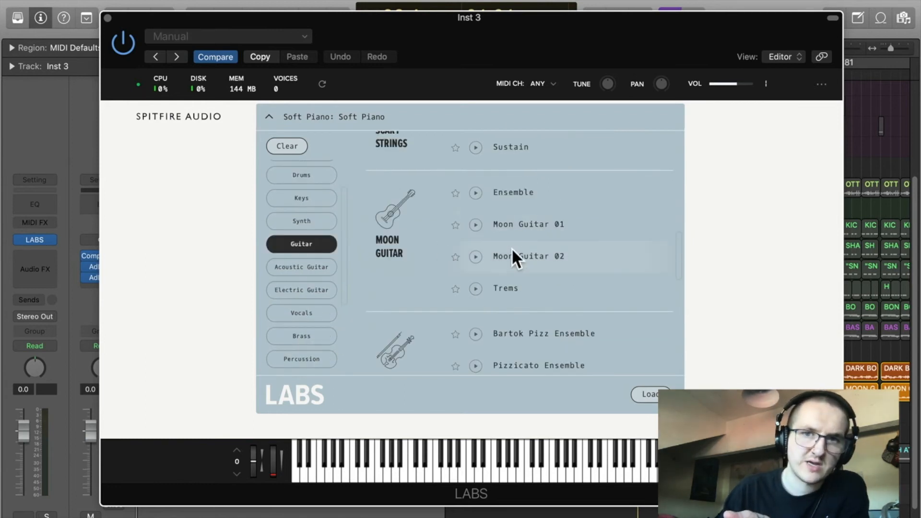
{"action": "scroll", "scroll_direction": "down", "scroll_amount": 3}
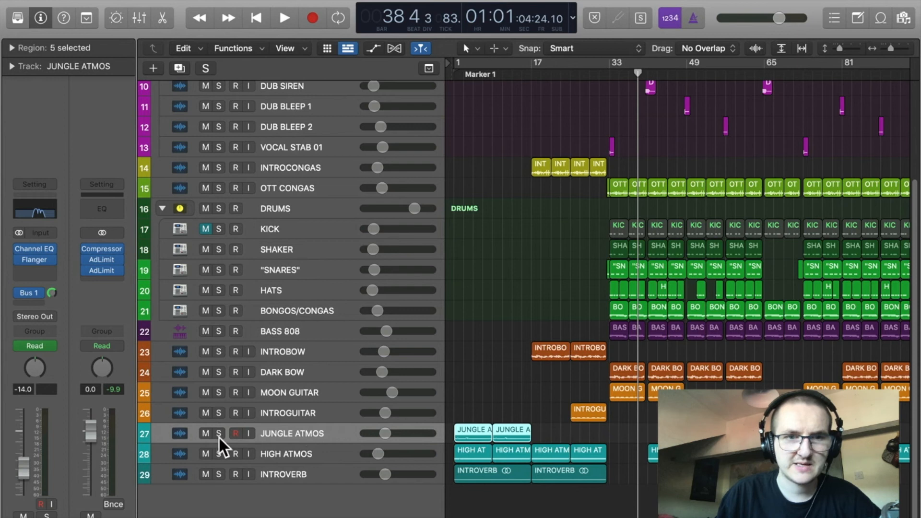
Solo JUNGLE ATMOS and audition it alone with a short playback pass
{"action": "left_click", "coordinate": [219, 434]}
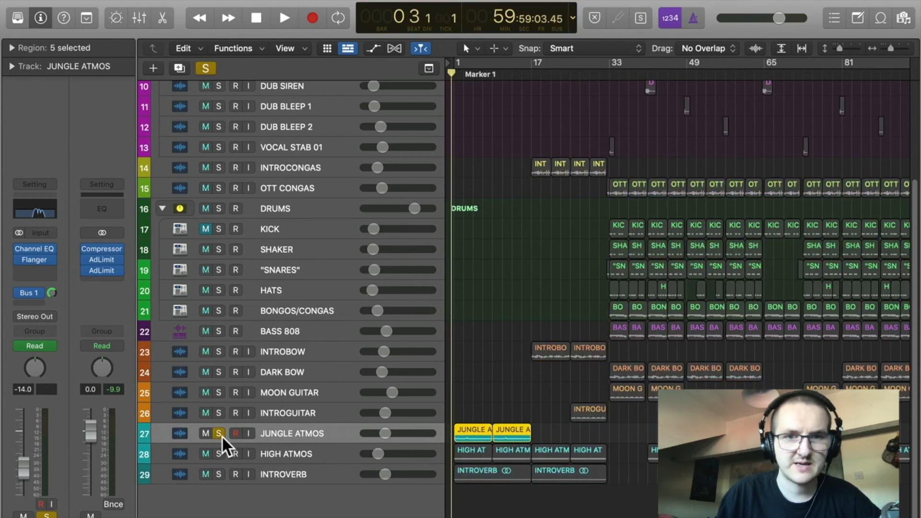
{"action": "left_click", "coordinate": [284, 17]}
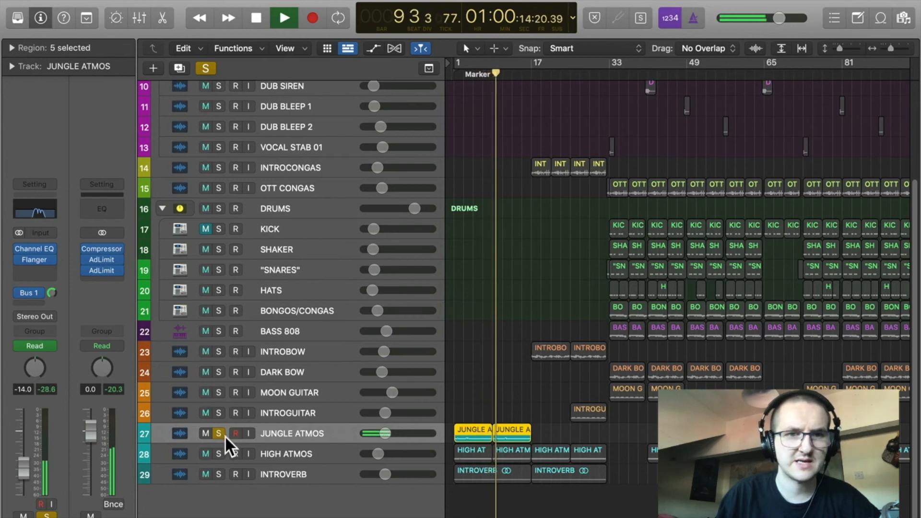
{"action": "left_click", "coordinate": [284, 17]}
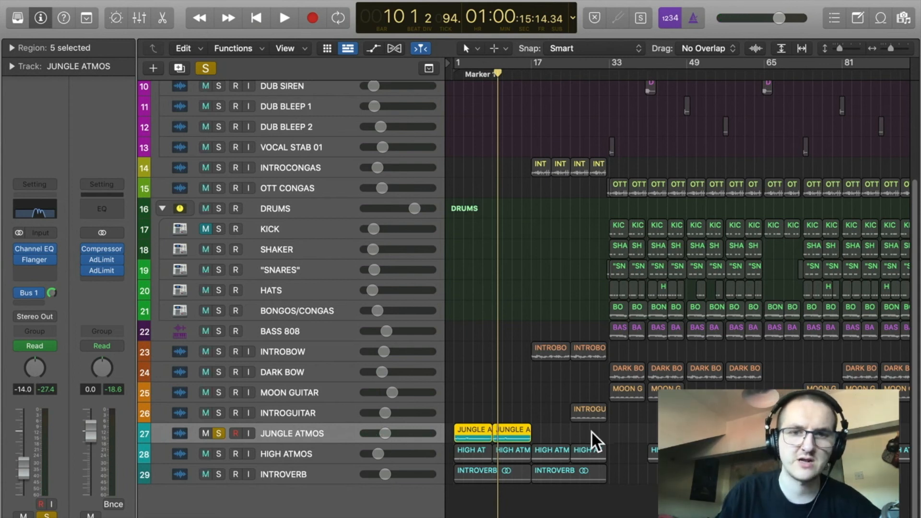
{"action": "mouse_move", "coordinate": [50, 249]}
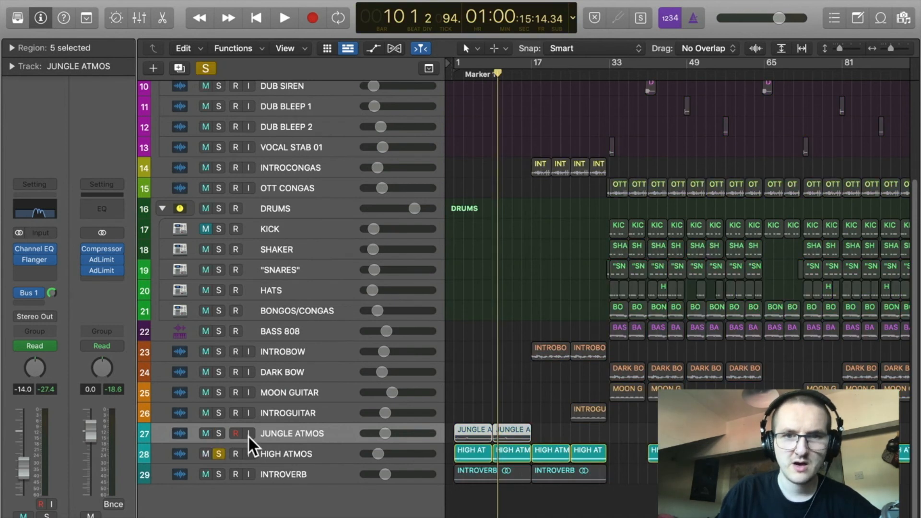
Audition the soloed HIGH ATMOS track with a short playback pass
{"action": "left_click", "coordinate": [284, 17]}
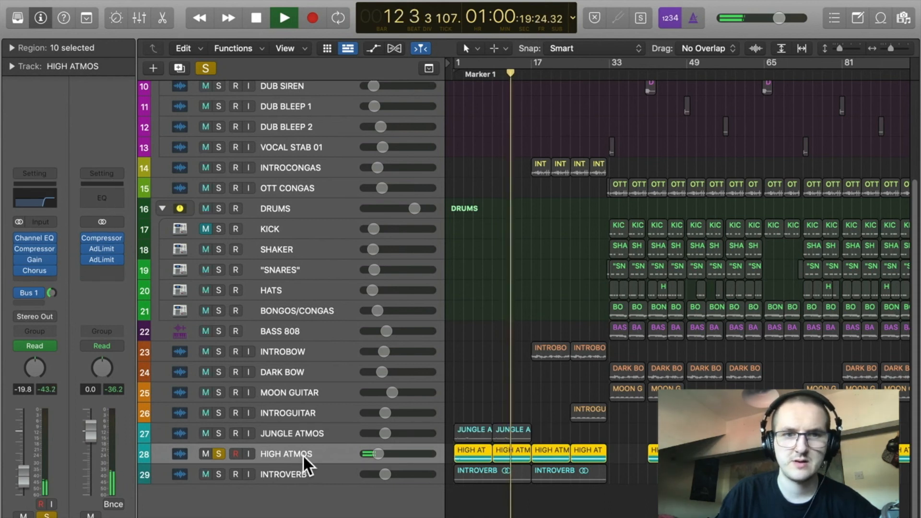
{"action": "left_click", "coordinate": [284, 17]}
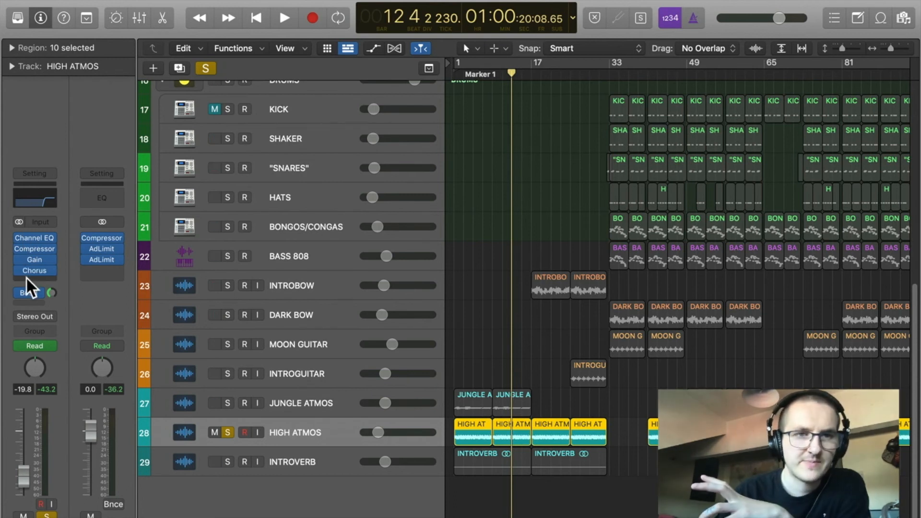
{"action": "mouse_move", "coordinate": [28, 292]}
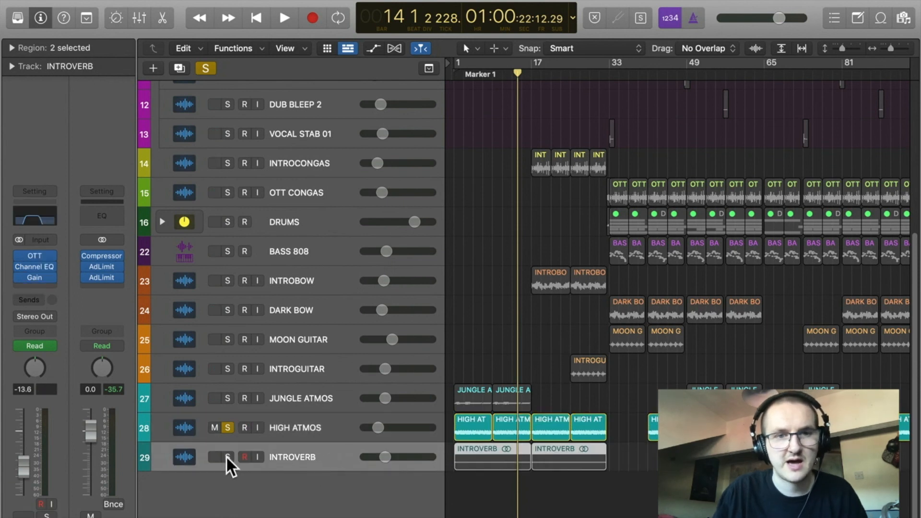
Solo and audition INTROVERB, then unsolo it to restore the full mix
{"action": "left_click", "coordinate": [214, 456]}
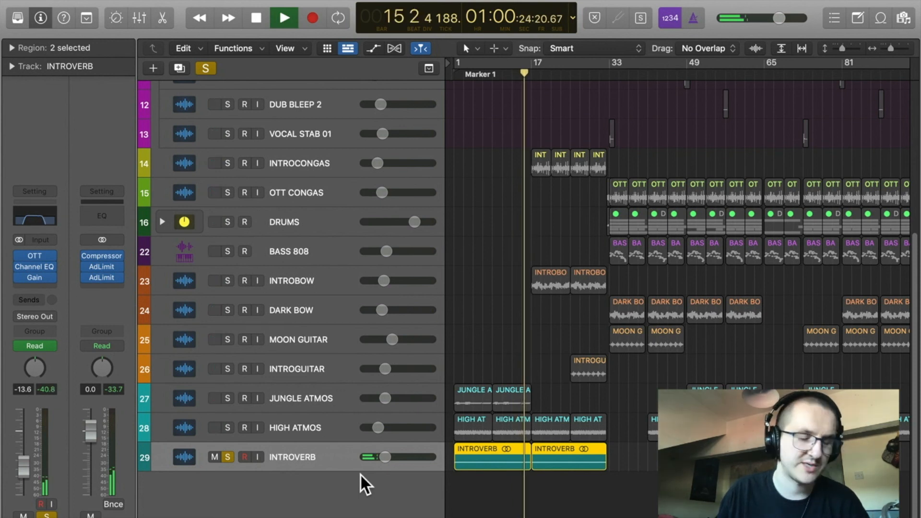
{"action": "left_click", "coordinate": [284, 18]}
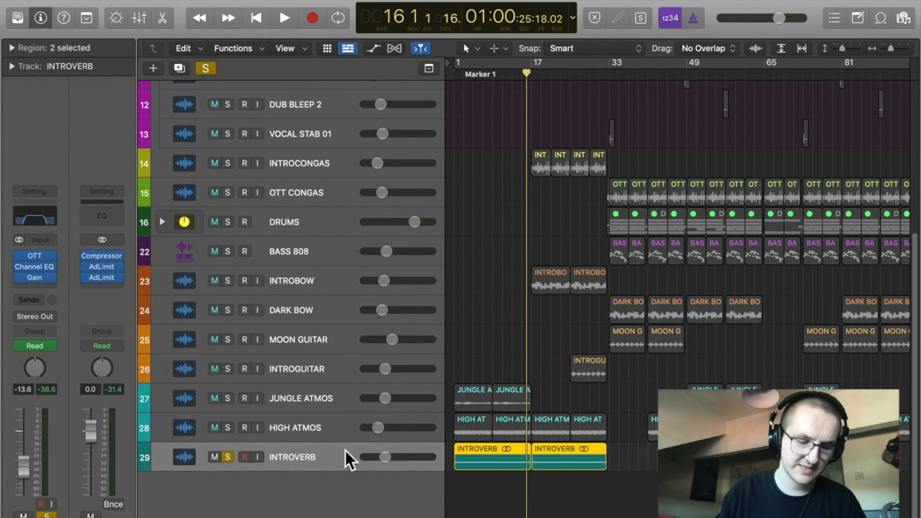
{"action": "left_click", "coordinate": [139, 17]}
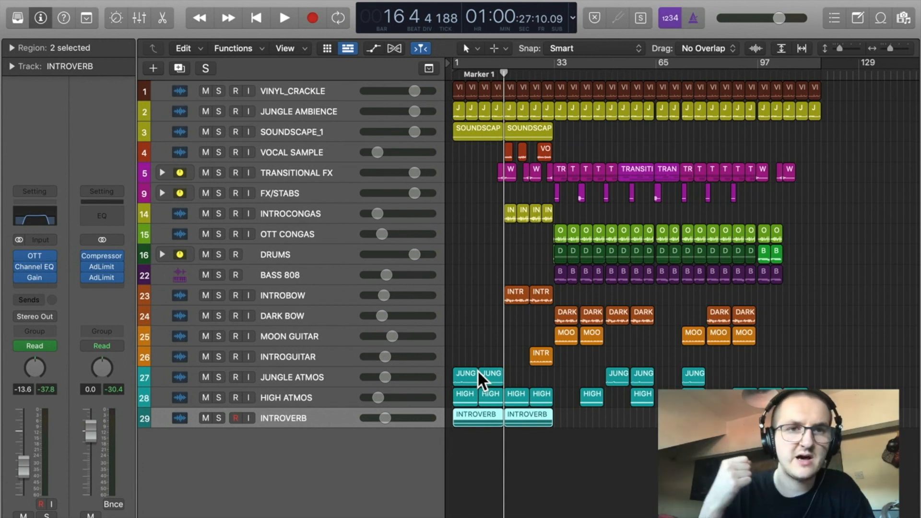
{"action": "mouse_move", "coordinate": [441, 300]}
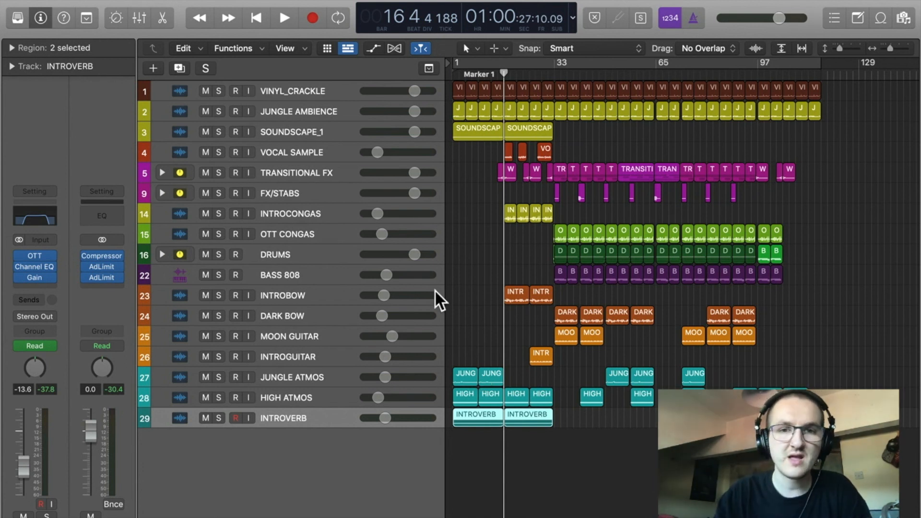